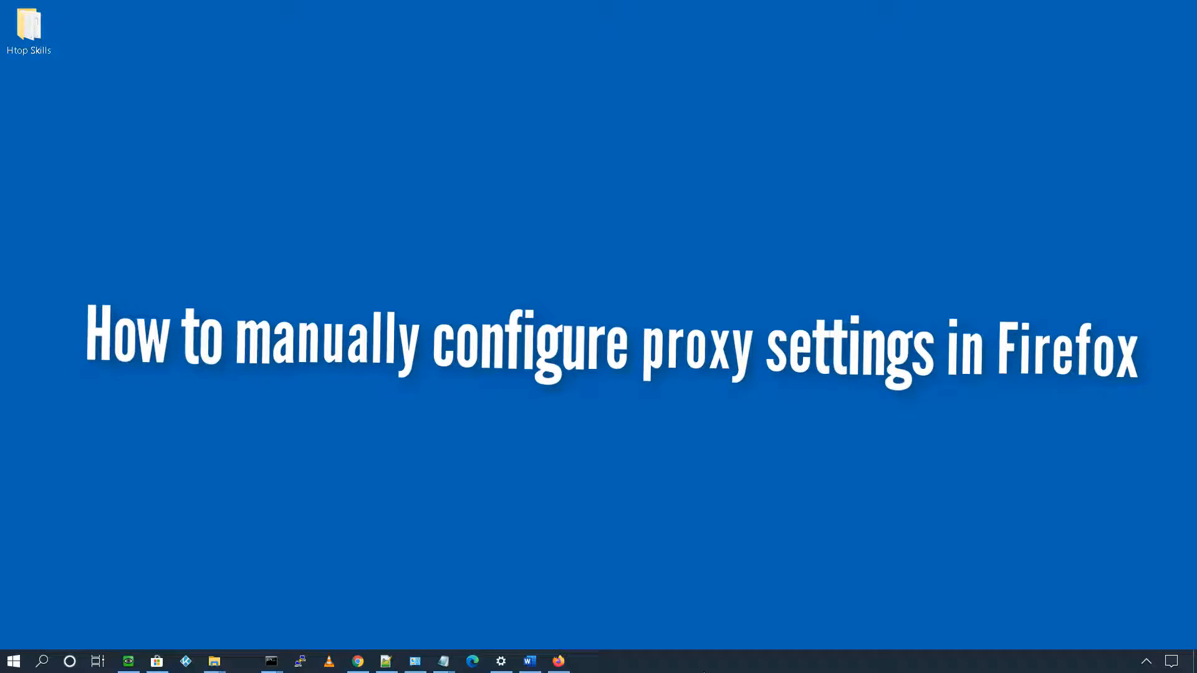
Bring up the Firefox window from the taskbar
{"action": "left_click", "coordinate": [559, 661]}
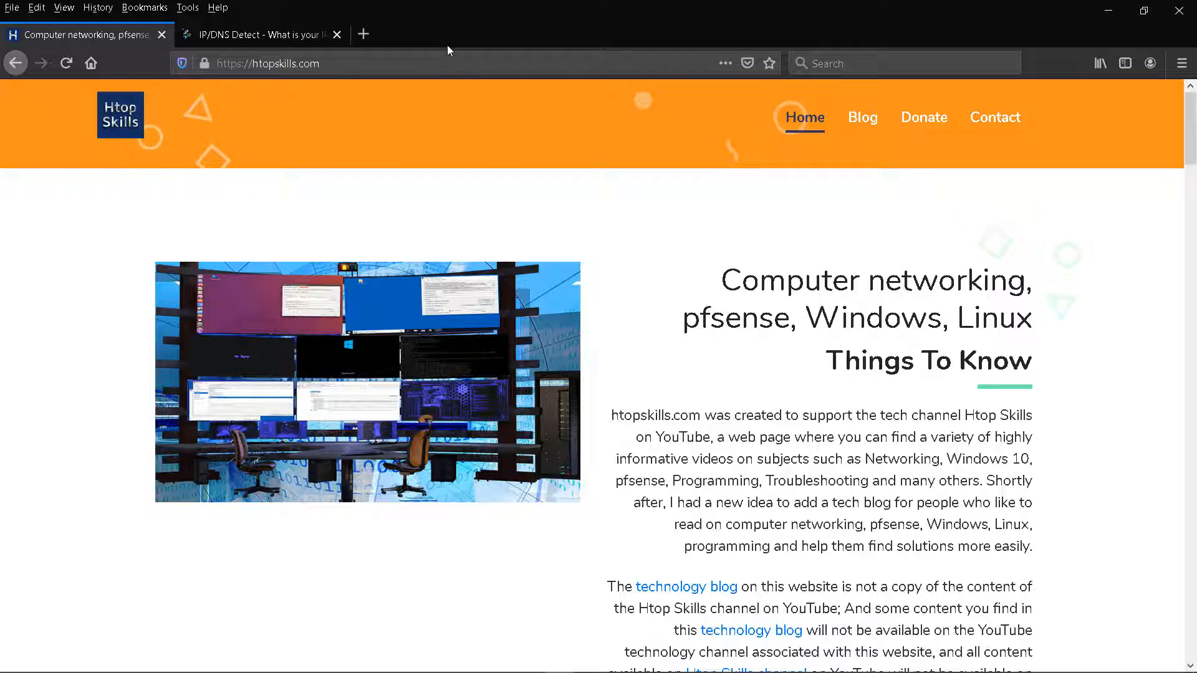
Switch to the ipleak.net tab to see the Miami, Florida location
{"action": "left_click", "coordinate": [260, 34]}
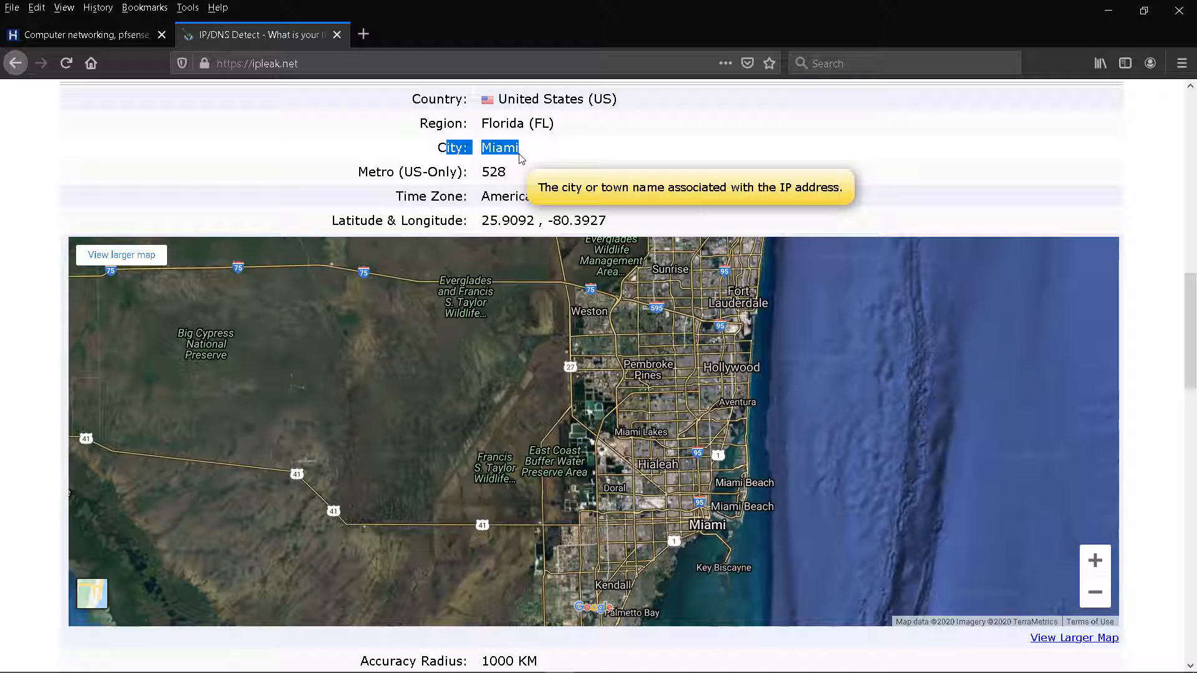
{"action": "mouse_move", "coordinate": [728, 5]}
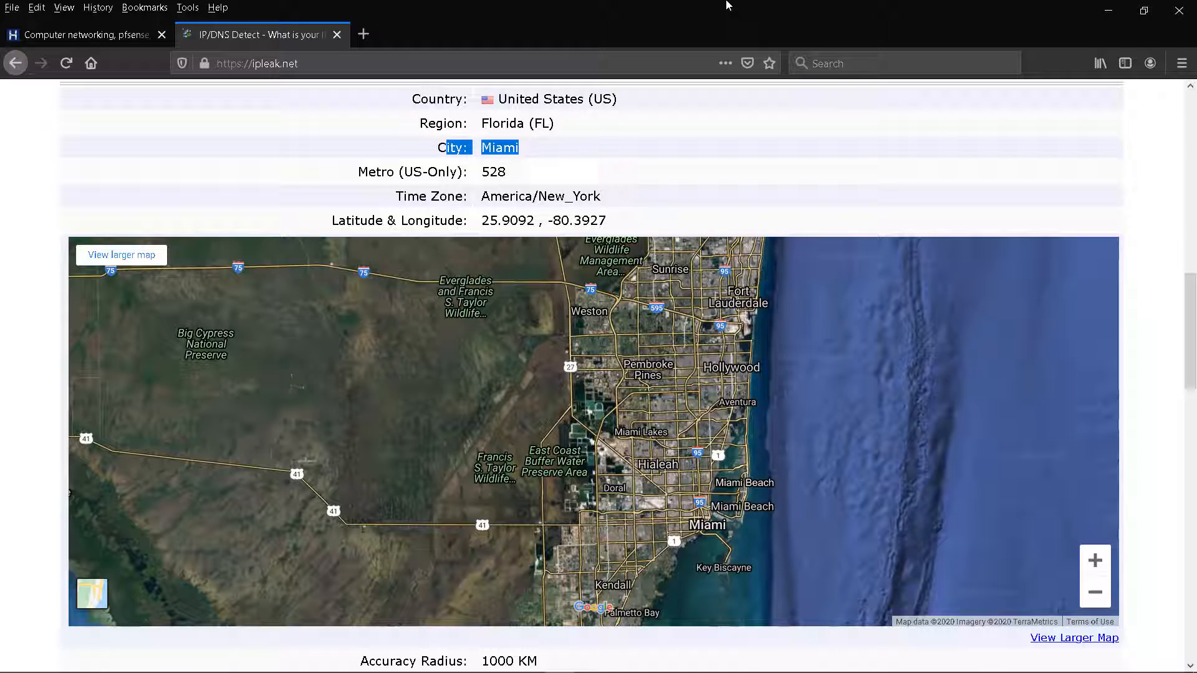
{"action": "mouse_move", "coordinate": [708, 11]}
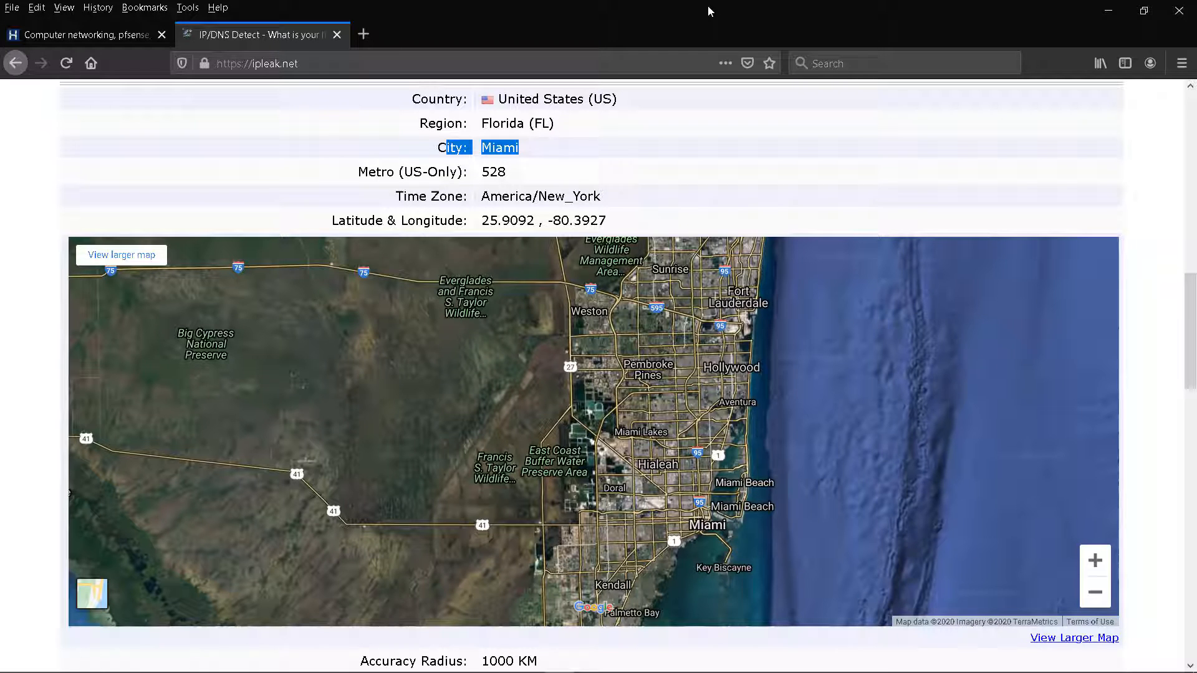
{"action": "mouse_move", "coordinate": [1163, 52]}
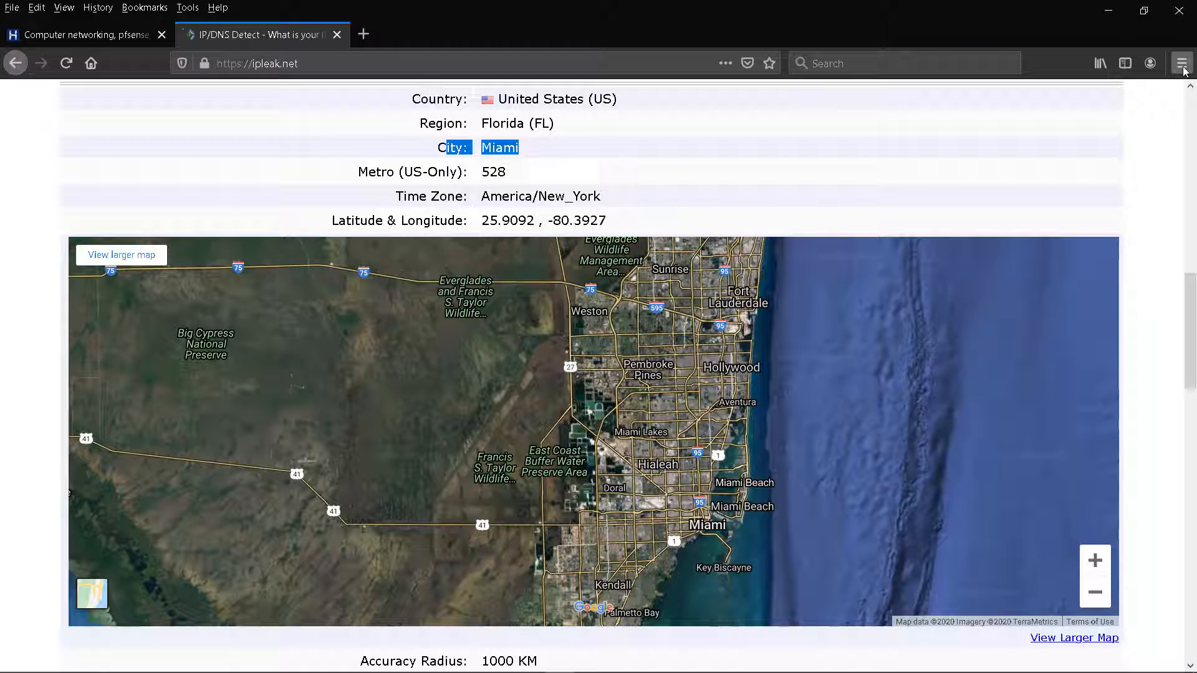
Open Options from the main menu and the Network Settings connection settings
{"action": "left_click", "coordinate": [1181, 62]}
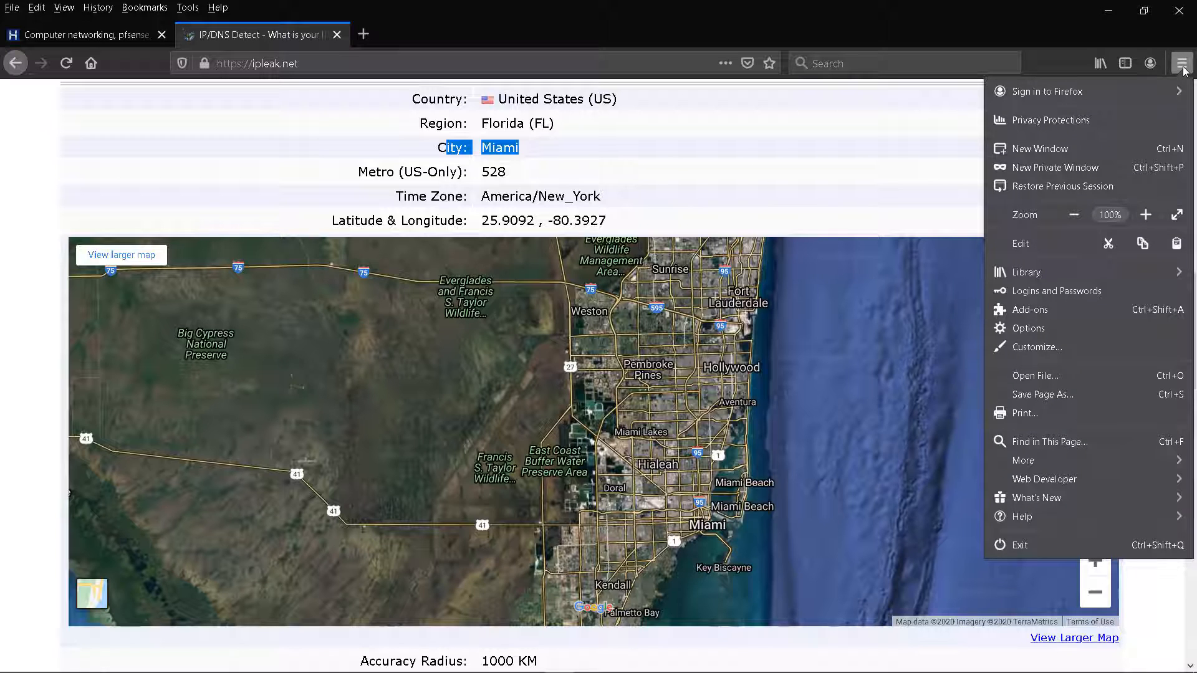
{"action": "left_click", "coordinate": [1028, 328]}
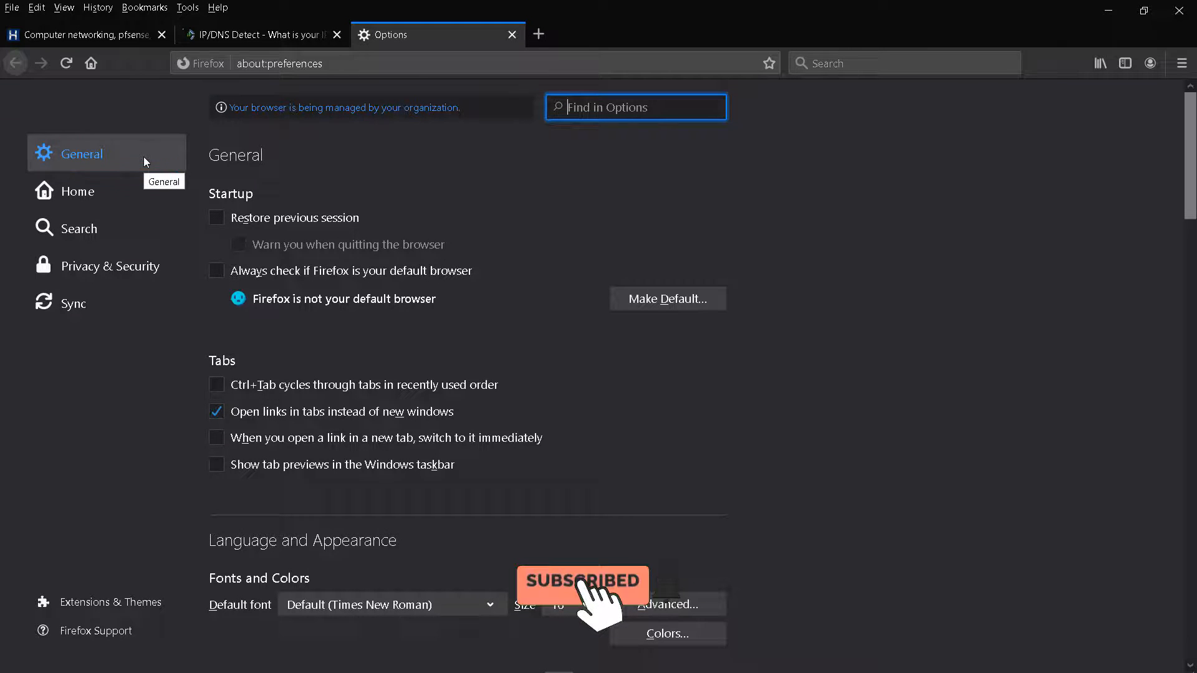
{"action": "scroll", "scroll_direction": "down", "scroll_amount": 3}
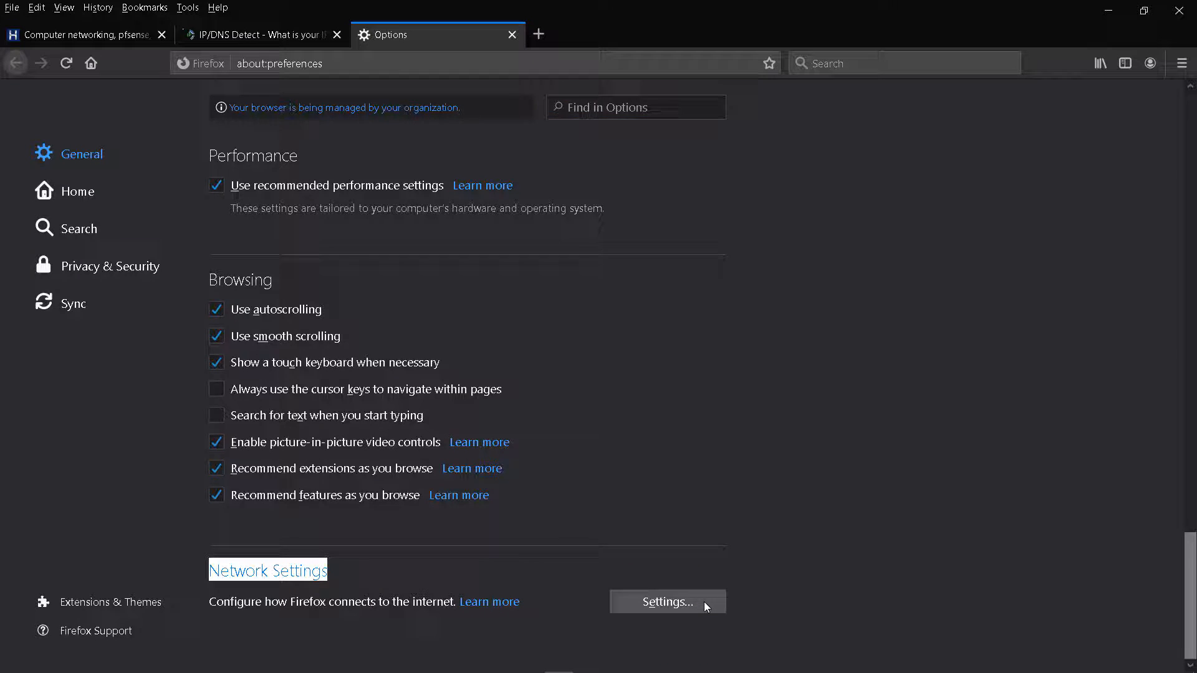
{"action": "left_click", "coordinate": [666, 601]}
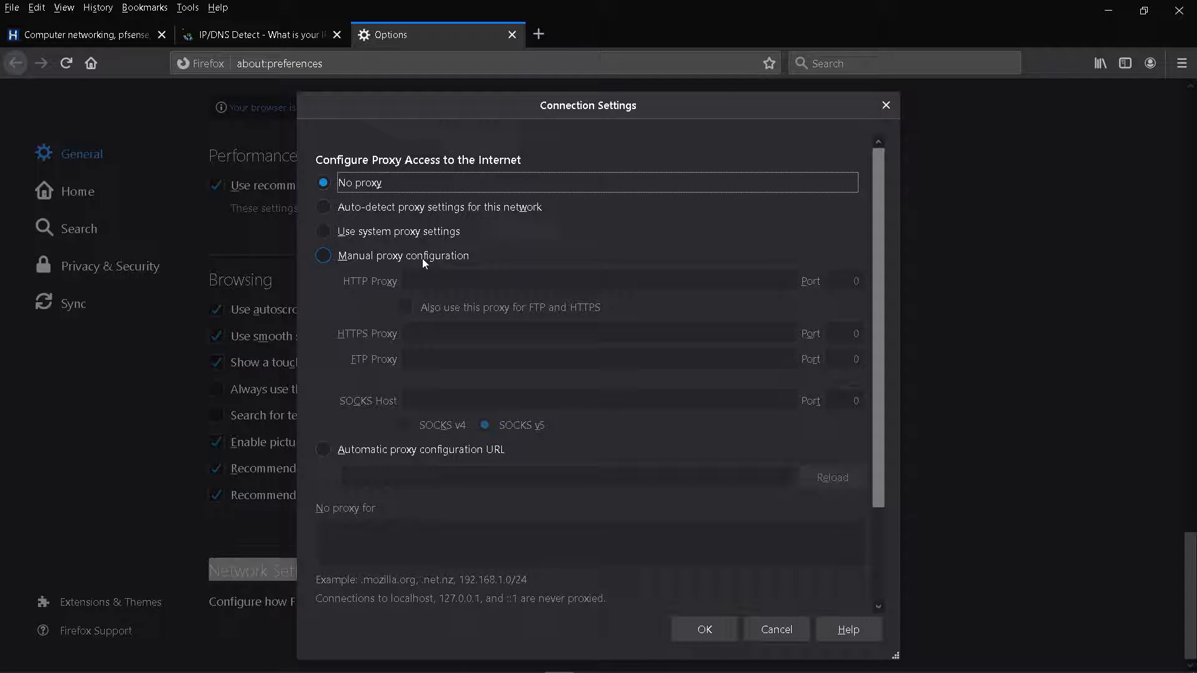
Set manual proxy htopskills.com, port 8080, also for FTP and HTTPS, and confirm
{"action": "left_click", "coordinate": [322, 255]}
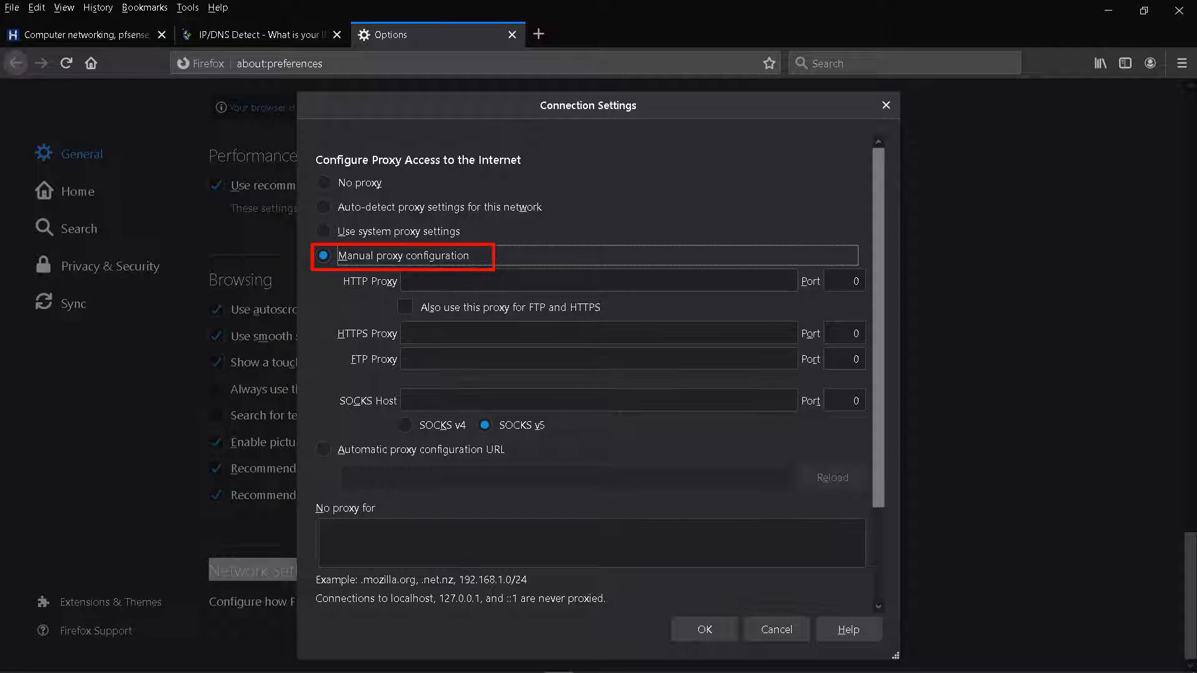
{"action": "left_click", "coordinate": [598, 280]}
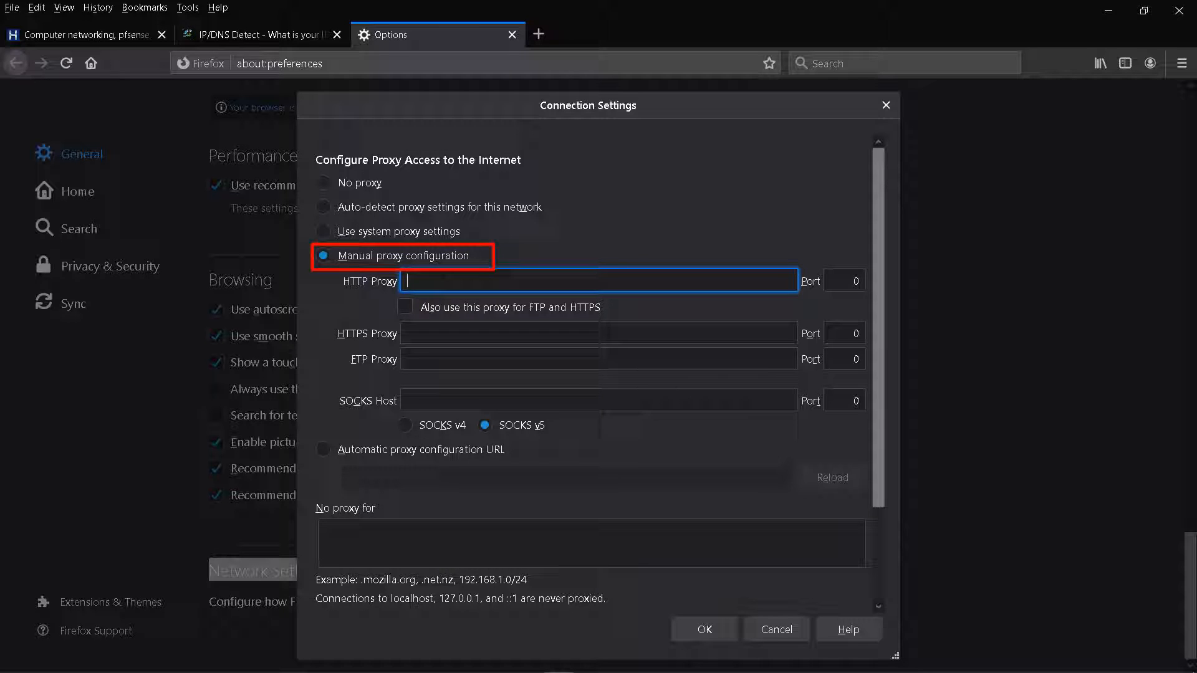
{"action": "type", "text": "h"}
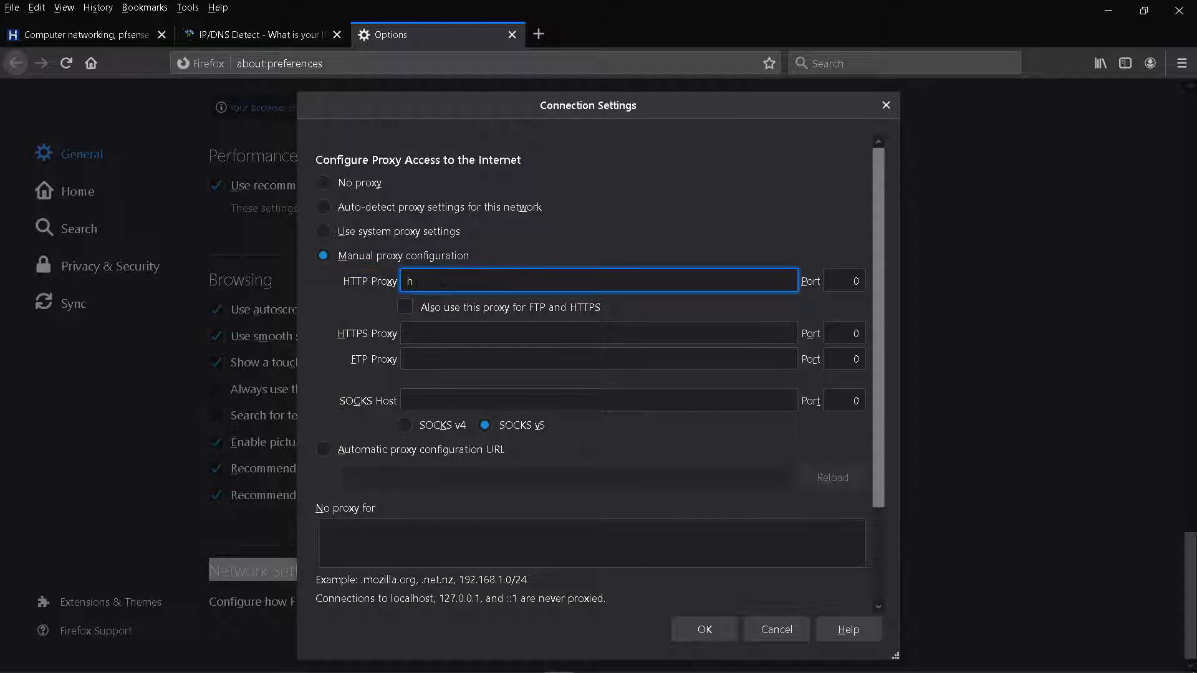
{"action": "type", "text": "topsk"}
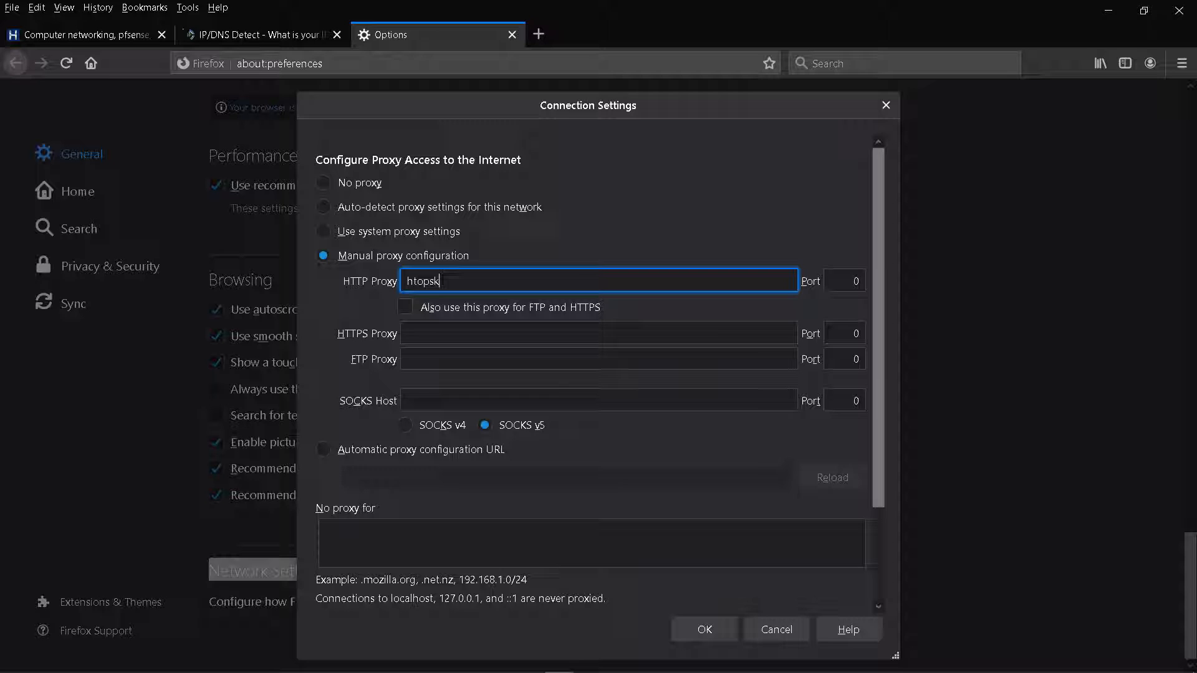
{"action": "type", "text": "ills.com"}
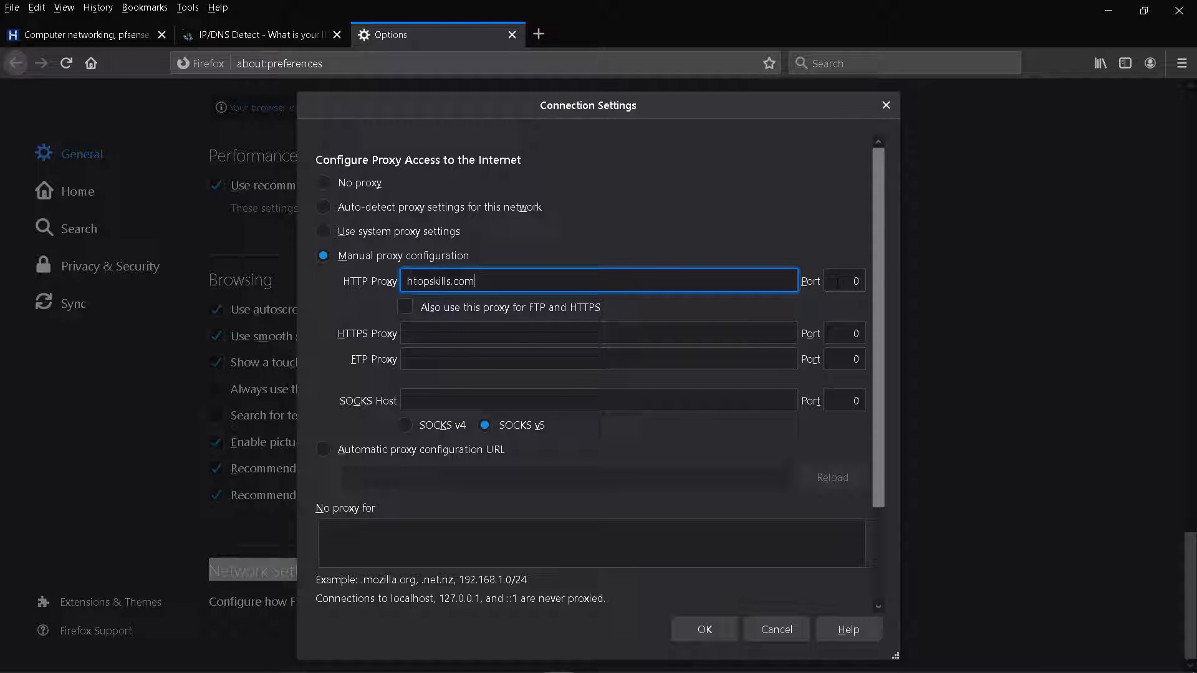
{"action": "left_click", "coordinate": [844, 280]}
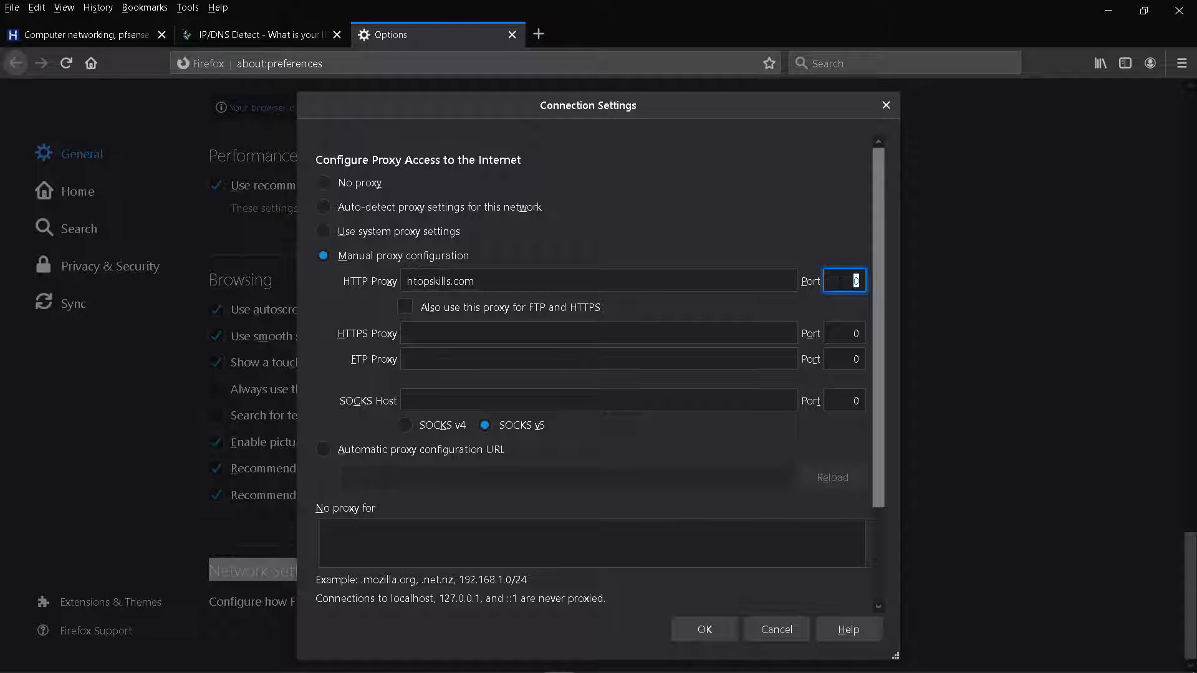
{"action": "type", "text": "8080"}
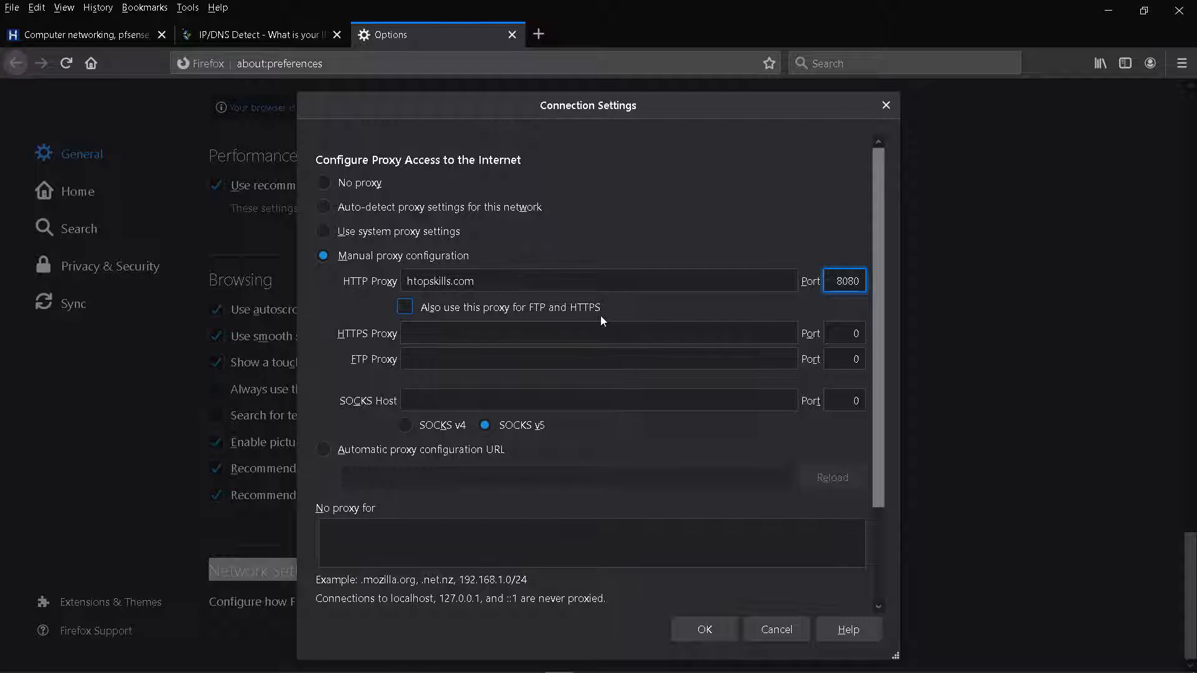
{"action": "left_click", "coordinate": [404, 307]}
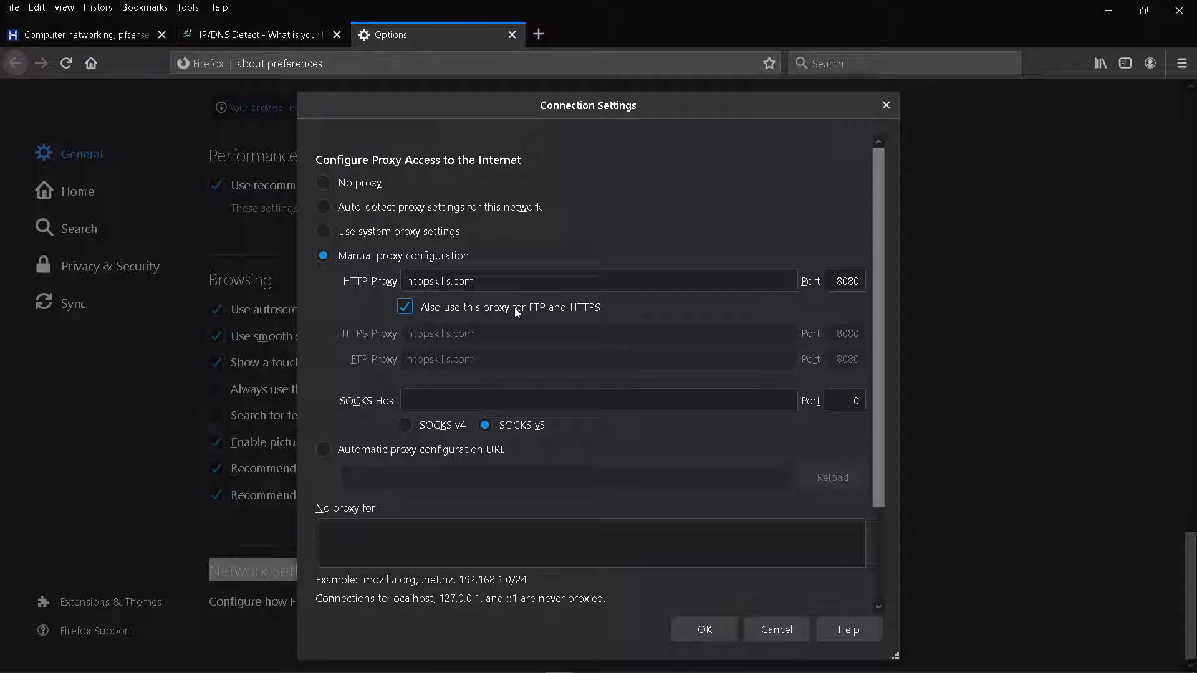
{"action": "mouse_move", "coordinate": [498, 318]}
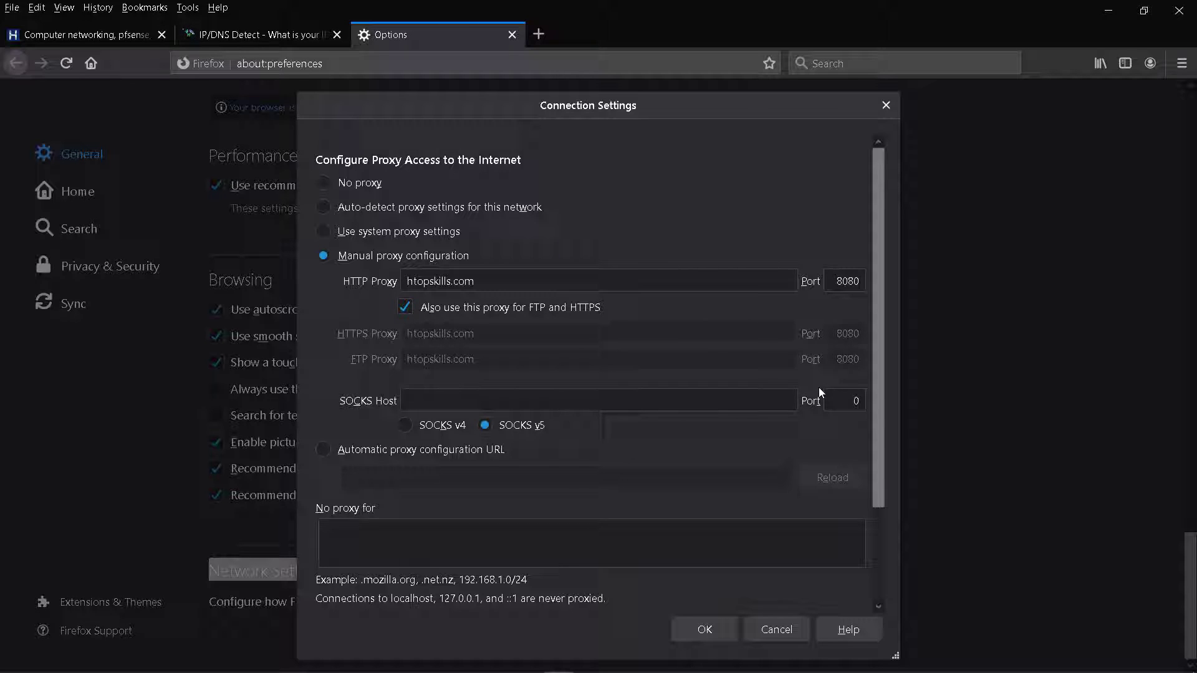
{"action": "mouse_move", "coordinate": [710, 611]}
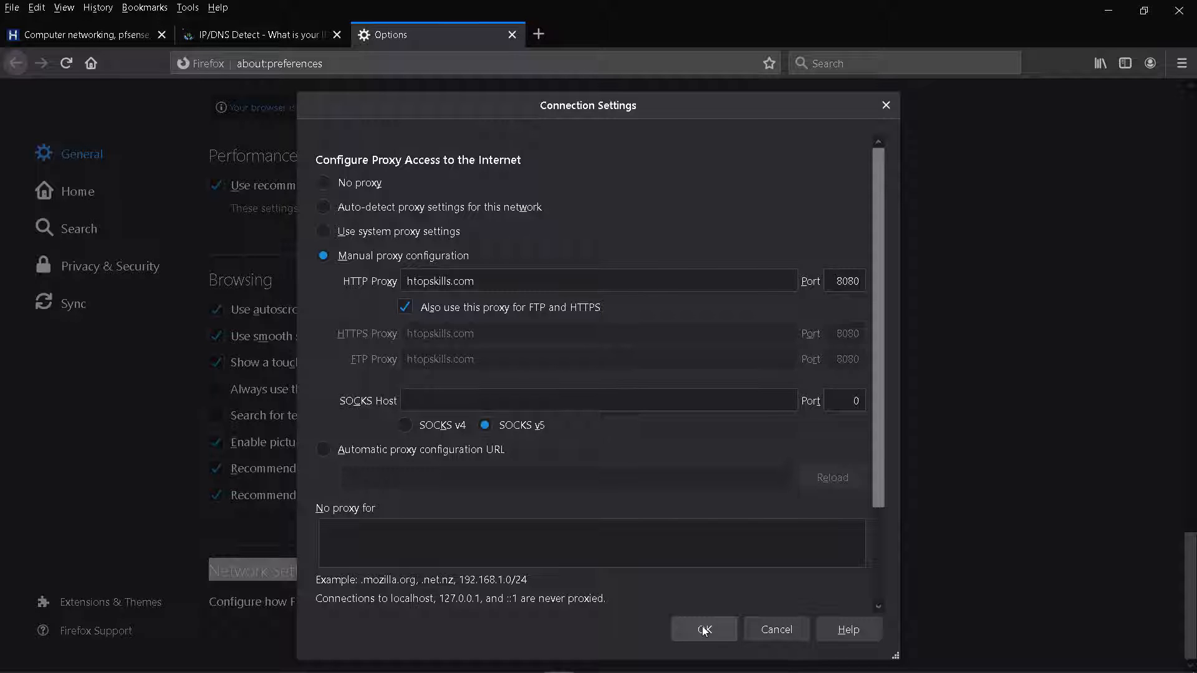
{"action": "left_click", "coordinate": [703, 629]}
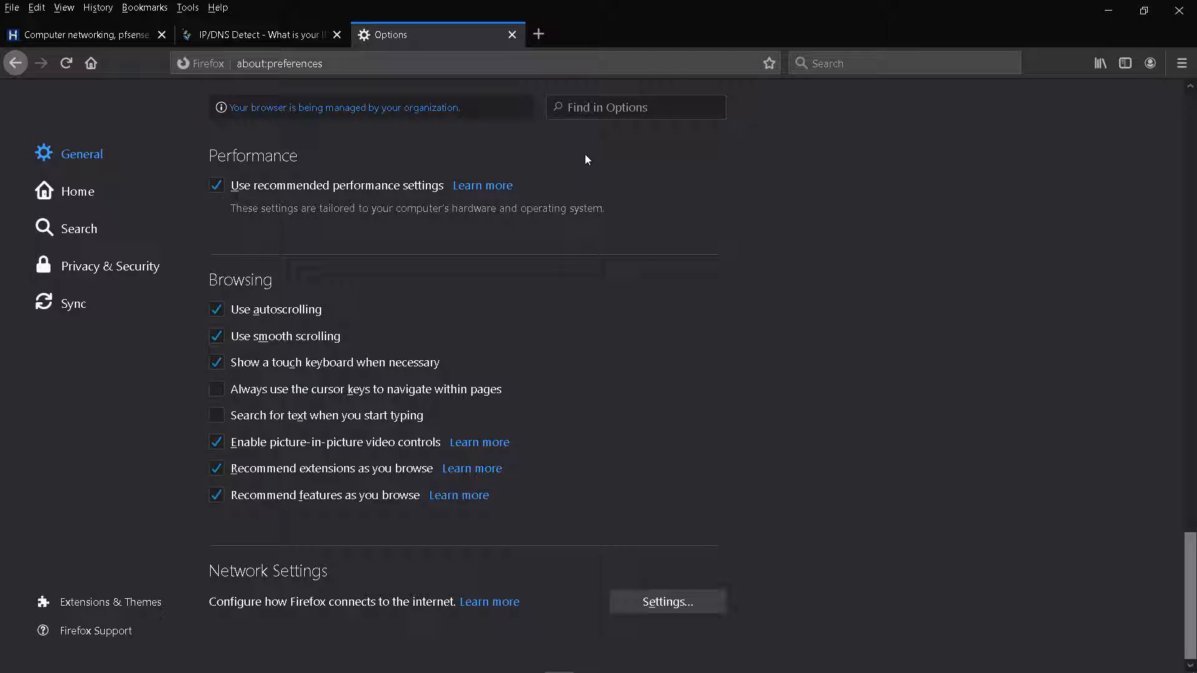
Reload ipleak.net and highlight the new region South Dakota and city Pierre
{"action": "left_click", "coordinate": [259, 35]}
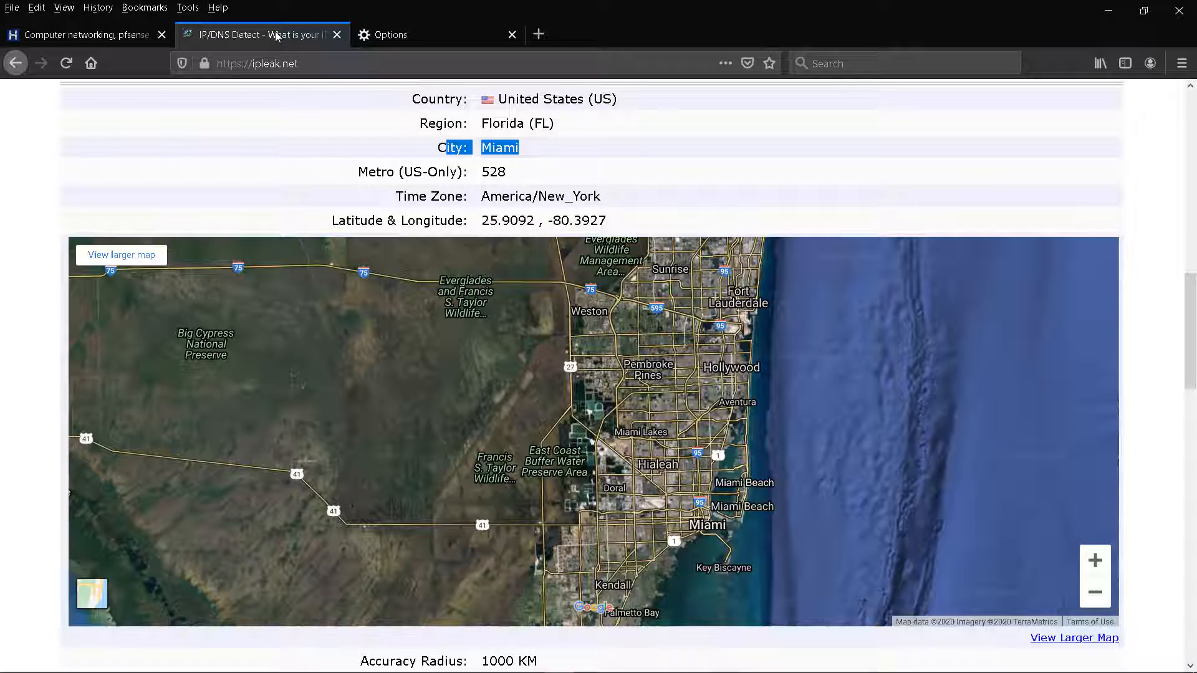
{"action": "mouse_move", "coordinate": [504, 156]}
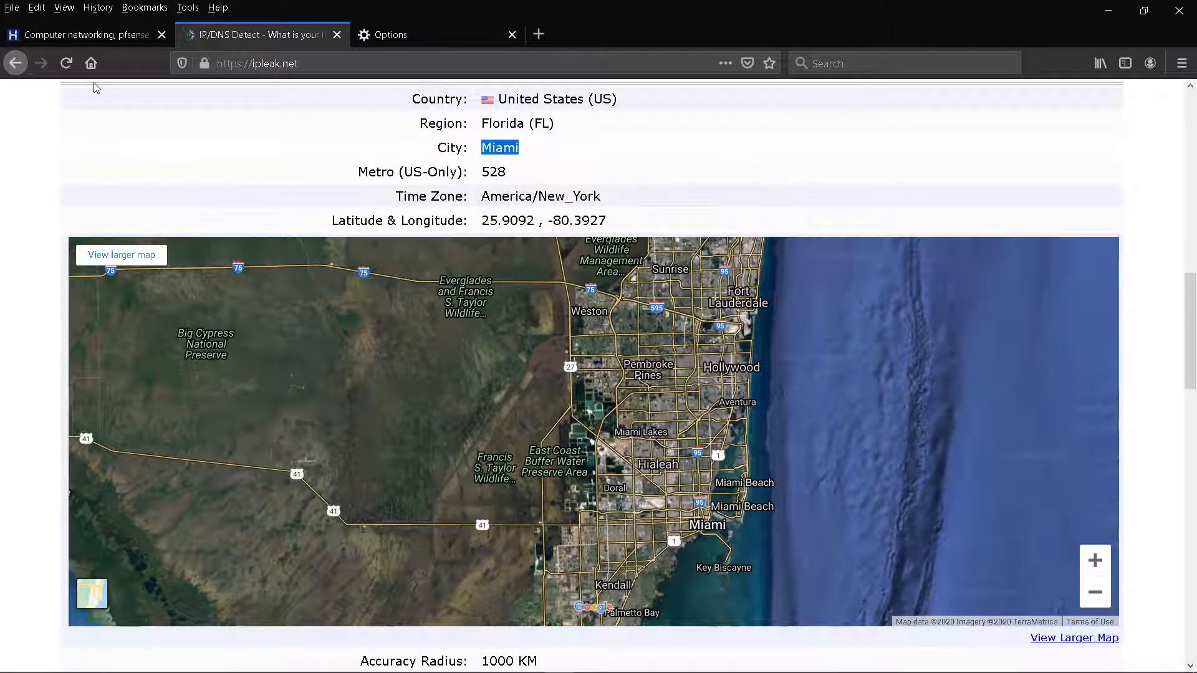
{"action": "left_click", "coordinate": [65, 63]}
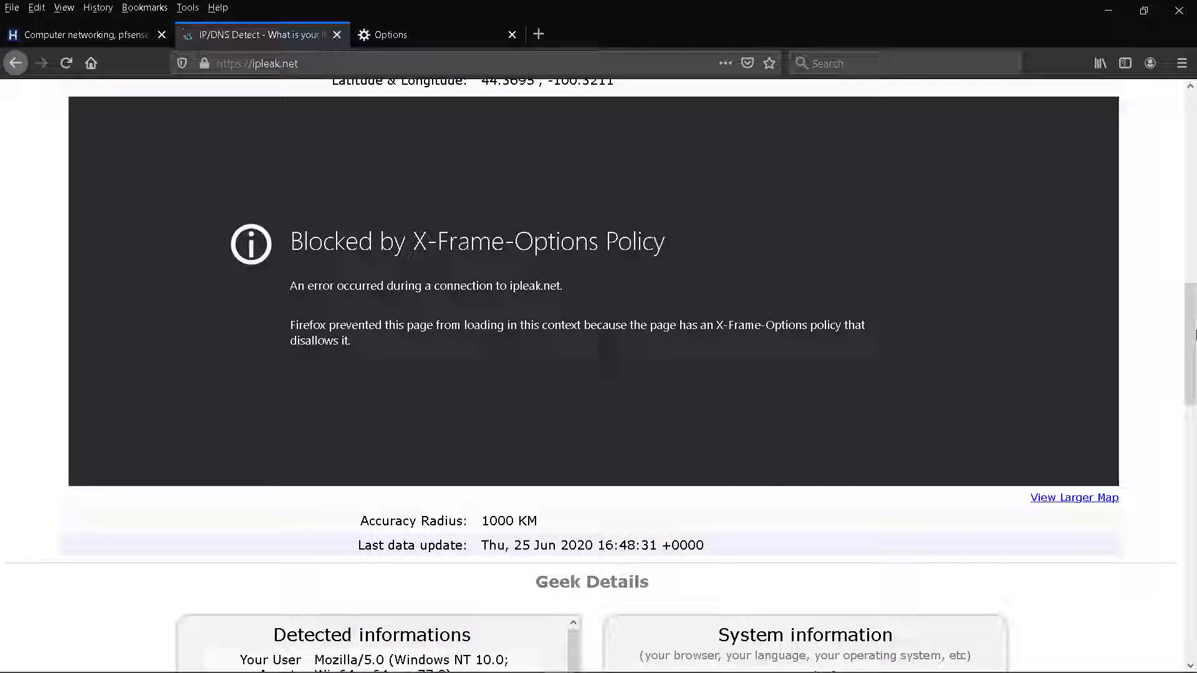
{"action": "scroll", "scroll_direction": "up", "scroll_amount": 3}
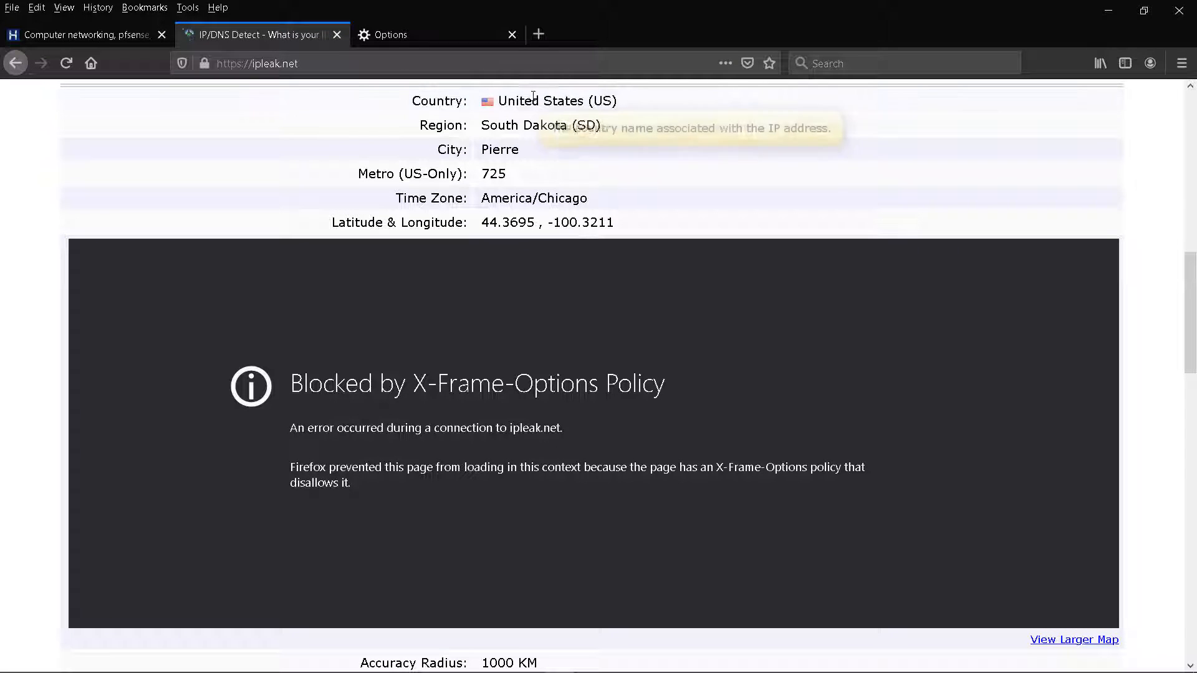
{"action": "double_click", "coordinate": [518, 125]}
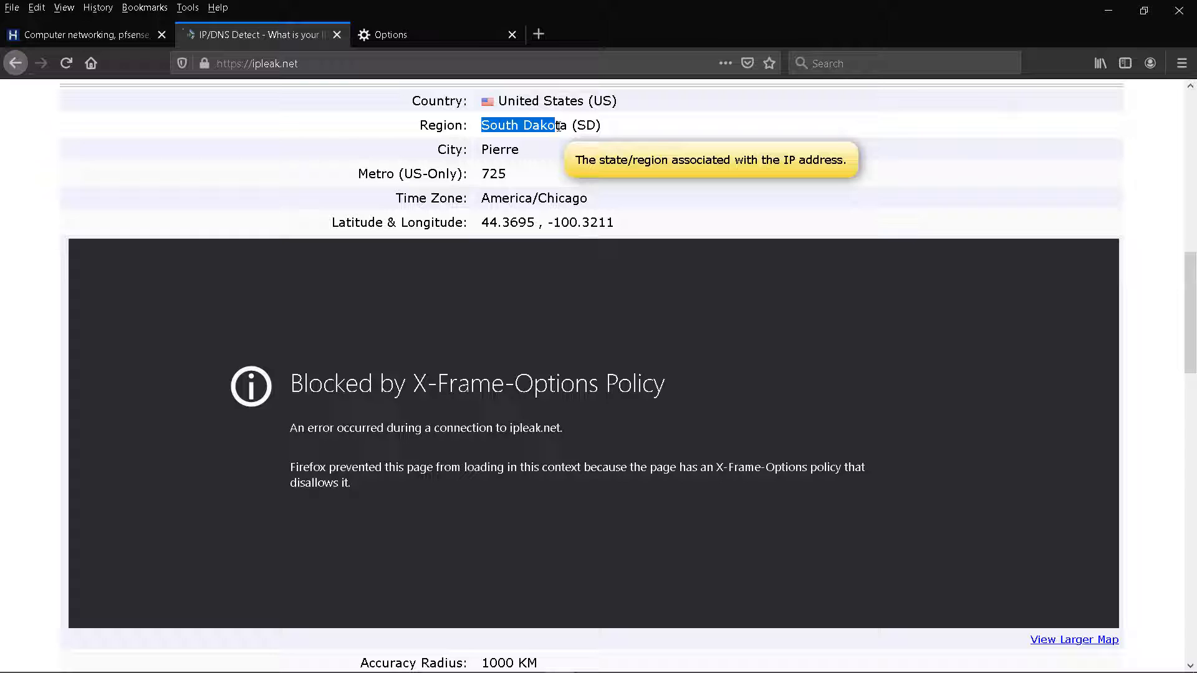
{"action": "mouse_move", "coordinate": [485, 150]}
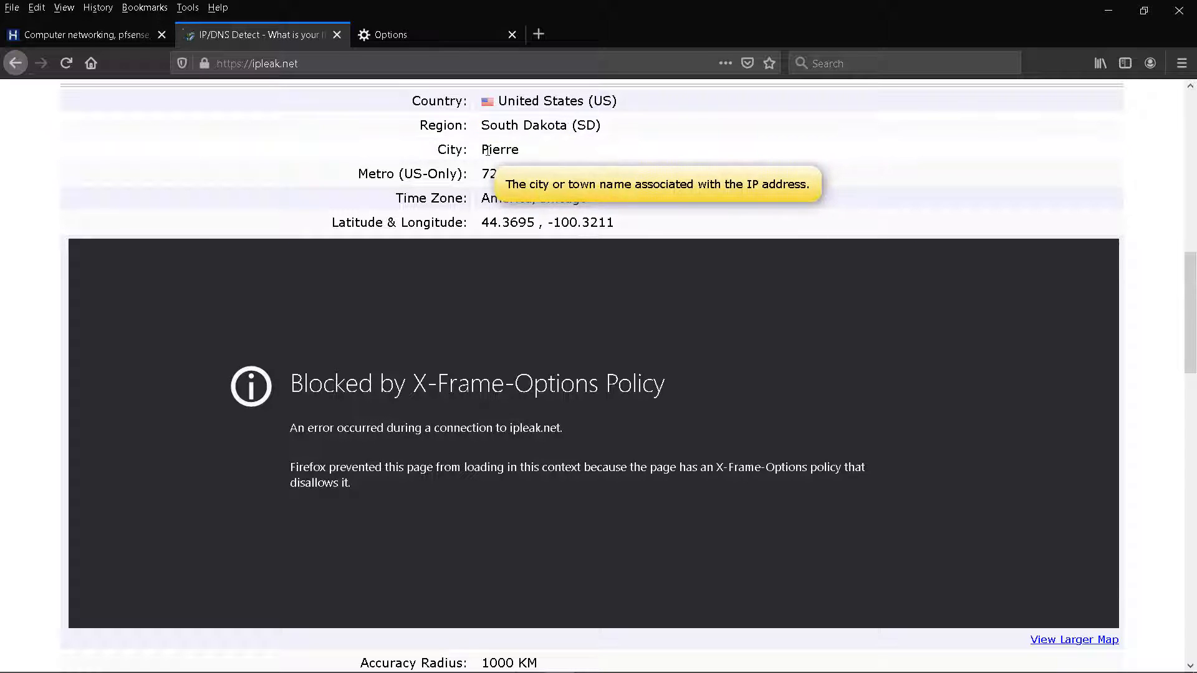
{"action": "double_click", "coordinate": [498, 150]}
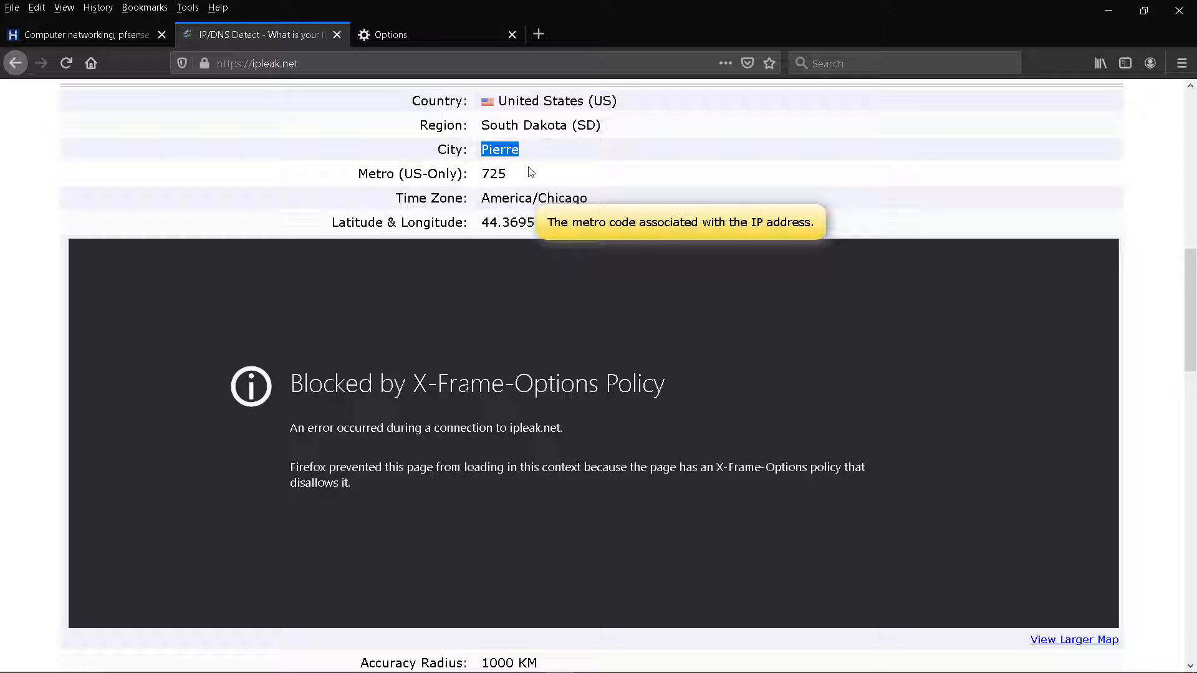
{"action": "mouse_move", "coordinate": [354, 154]}
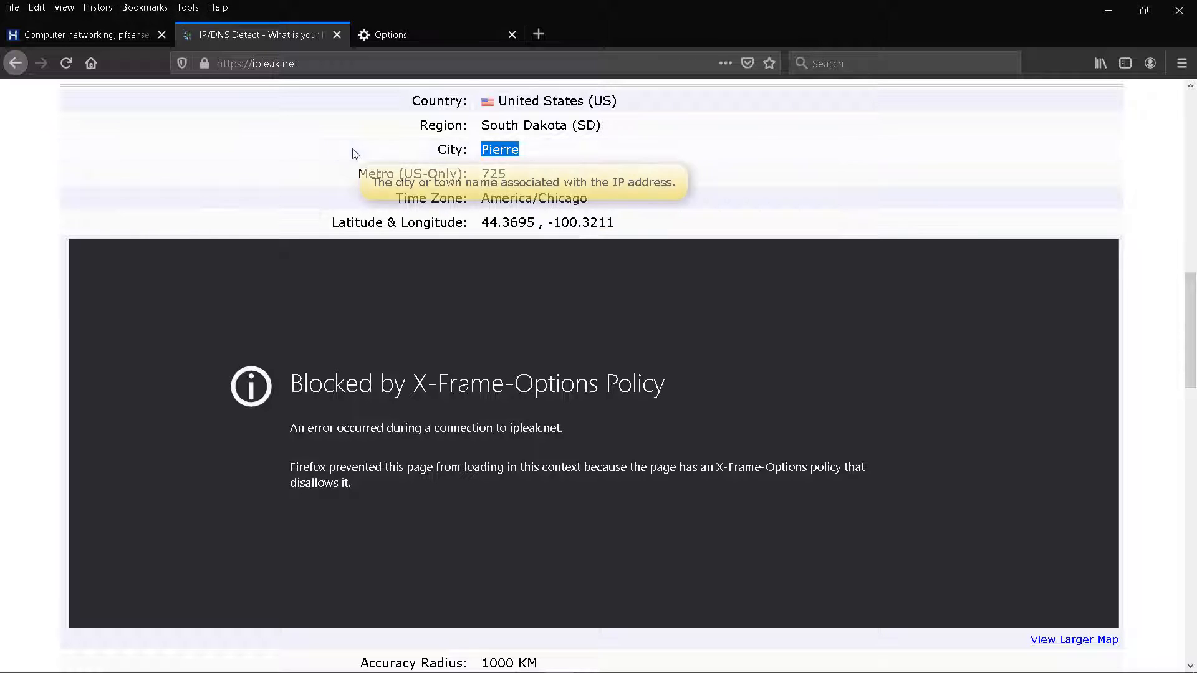
{"action": "mouse_move", "coordinate": [578, 168]}
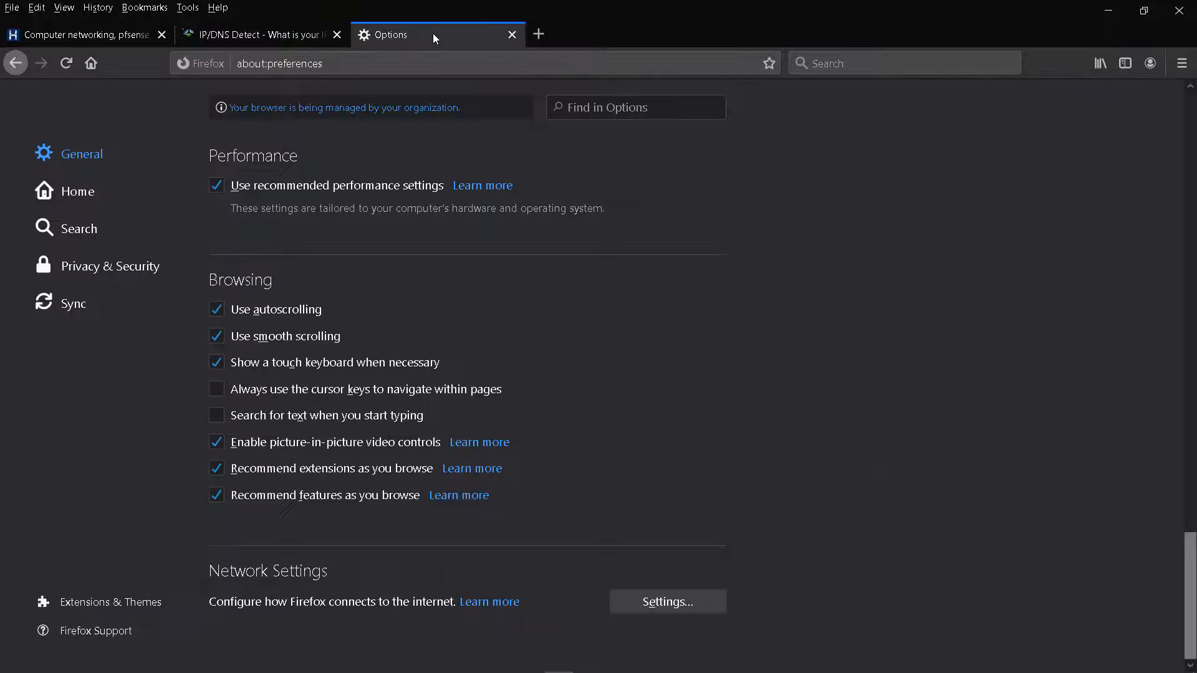
{"action": "mouse_move", "coordinate": [665, 606]}
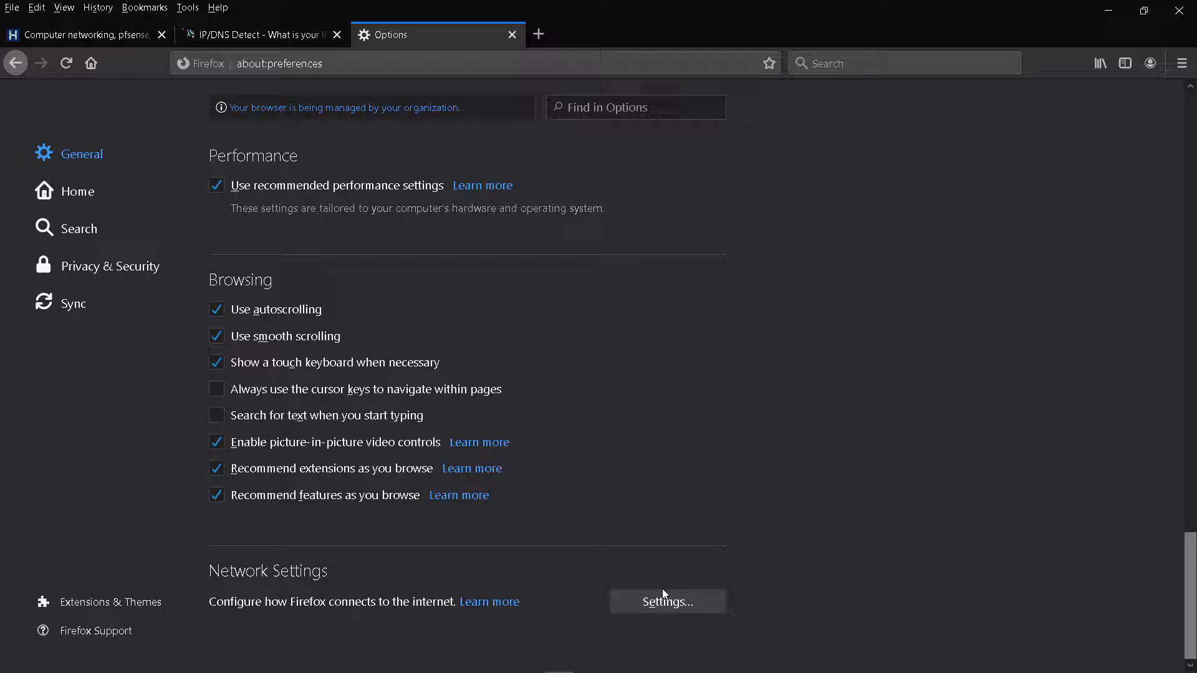
Replace the htopskills.com proxy port 8080 with 3128 and save
{"action": "left_click", "coordinate": [668, 602]}
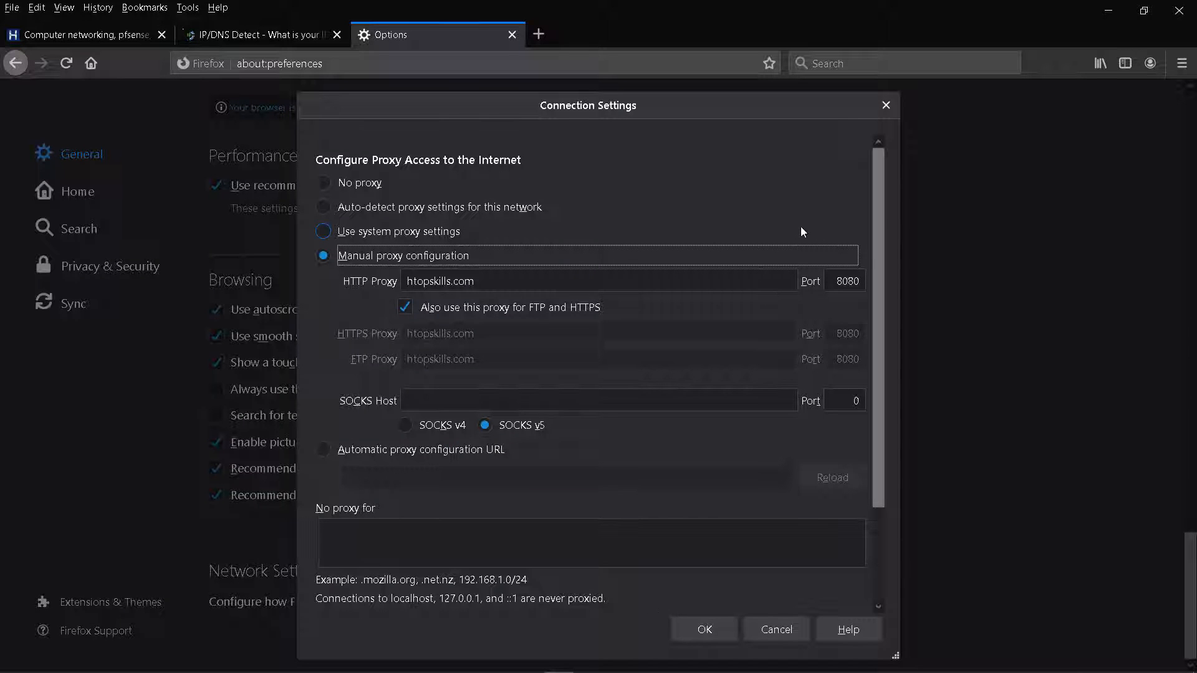
{"action": "left_click", "coordinate": [845, 281]}
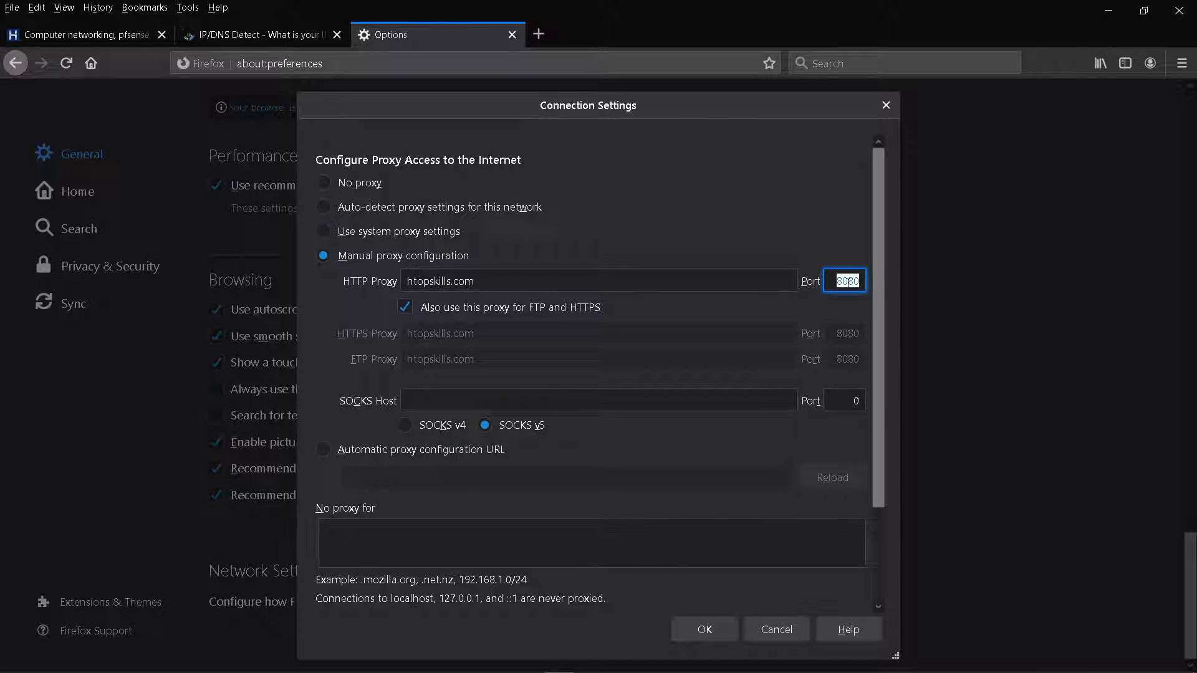
{"action": "type", "text": "3"}
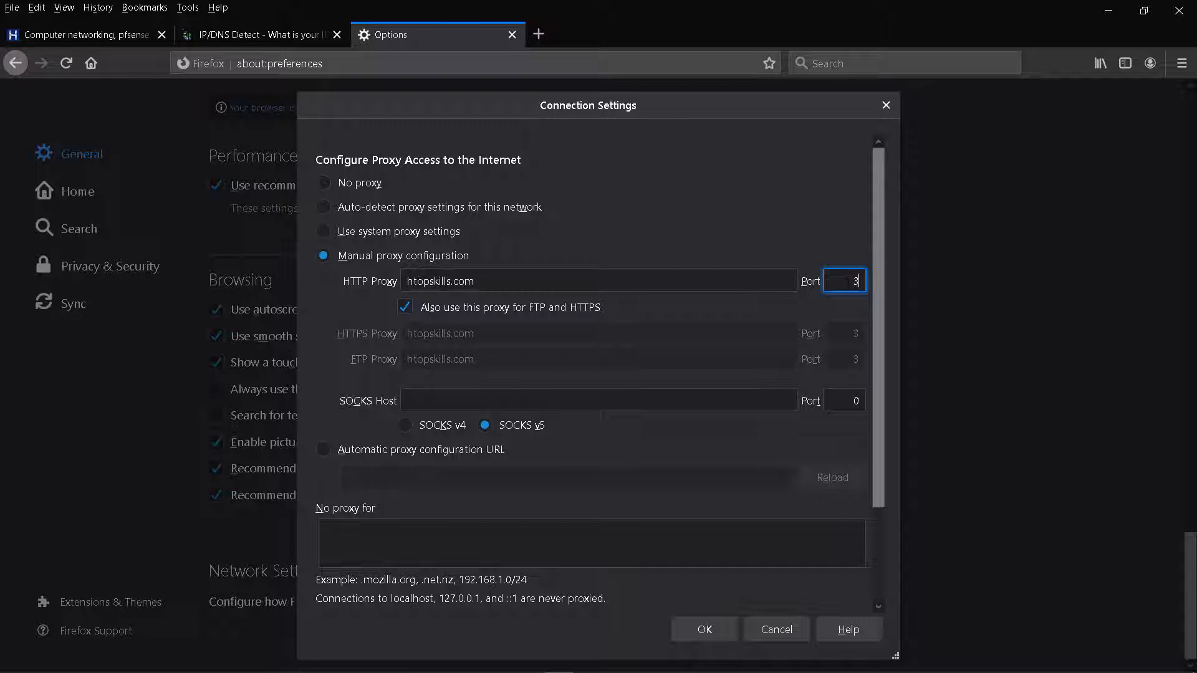
{"action": "type", "text": "128"}
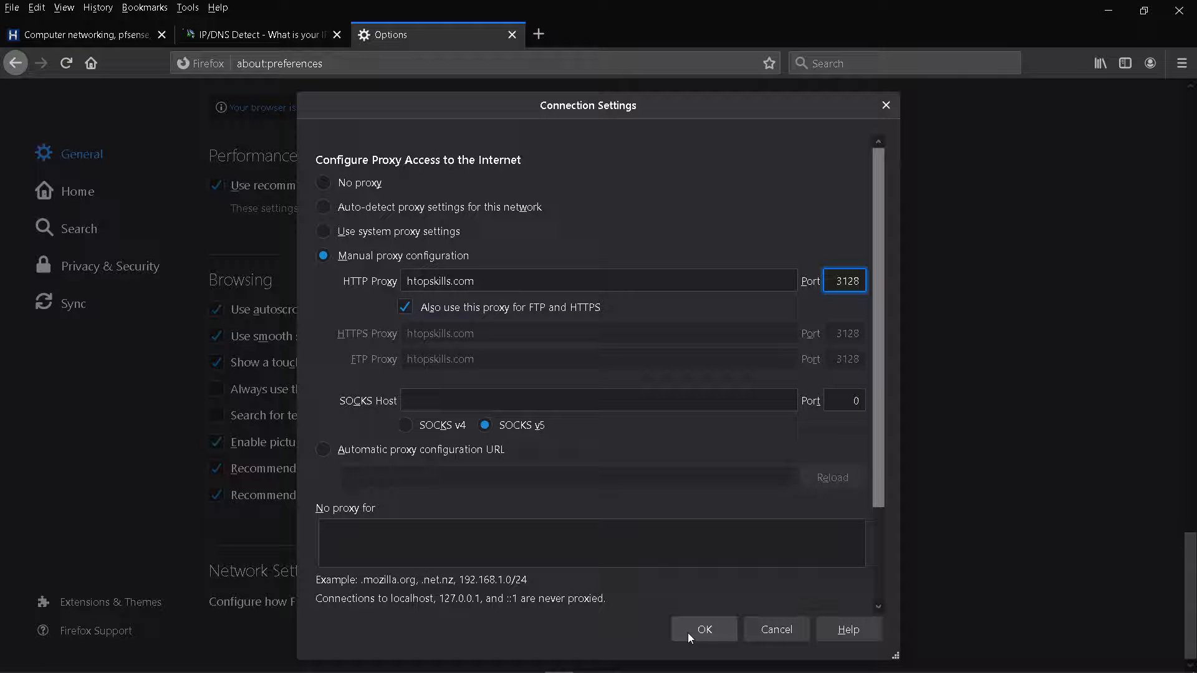
{"action": "left_click", "coordinate": [704, 629]}
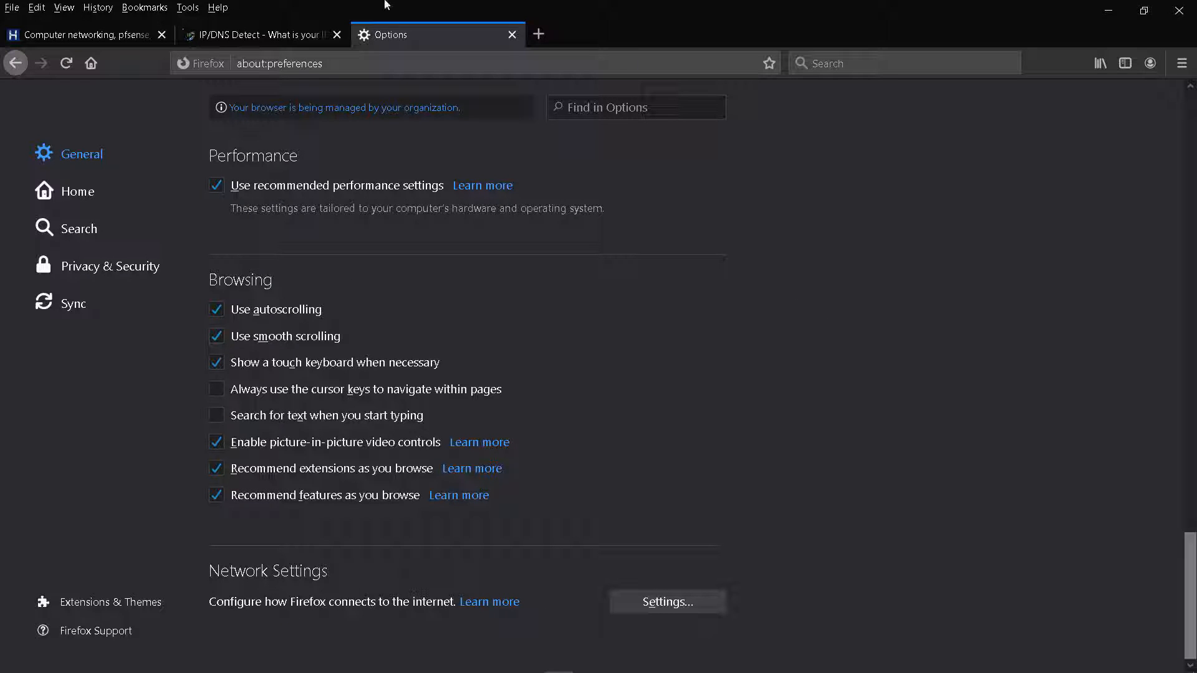
Reload ipleak.net to see Pune, Maharashtra, India, then return to Options
{"action": "left_click", "coordinate": [259, 35]}
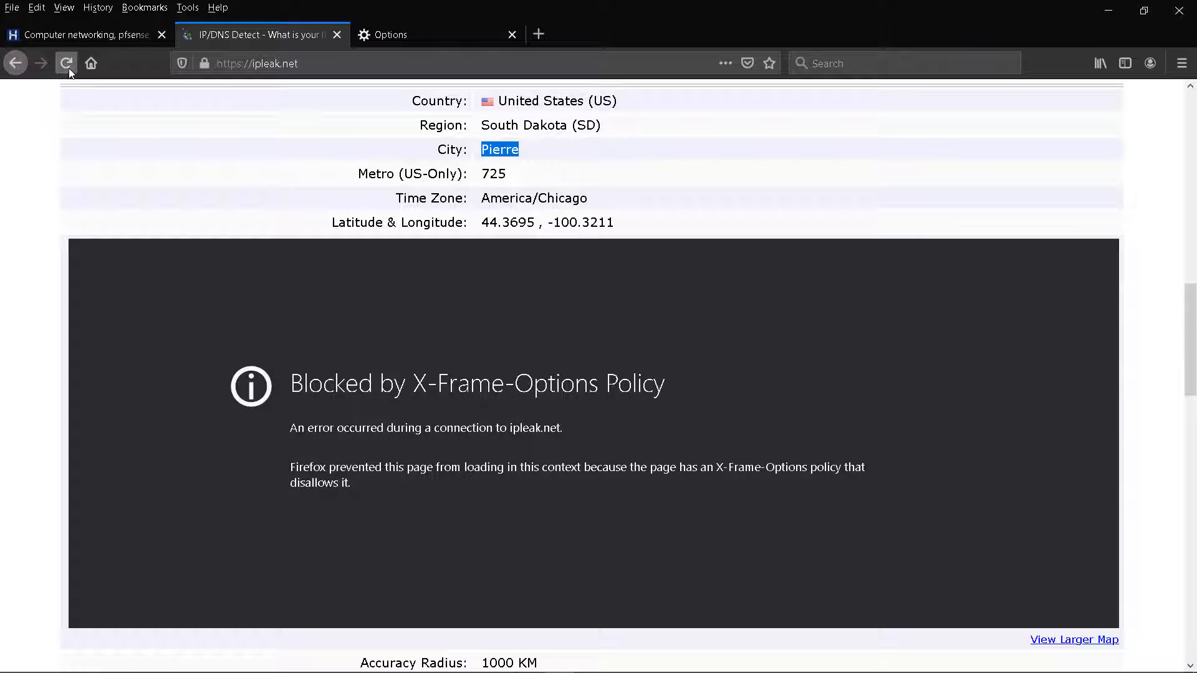
{"action": "left_click", "coordinate": [64, 62]}
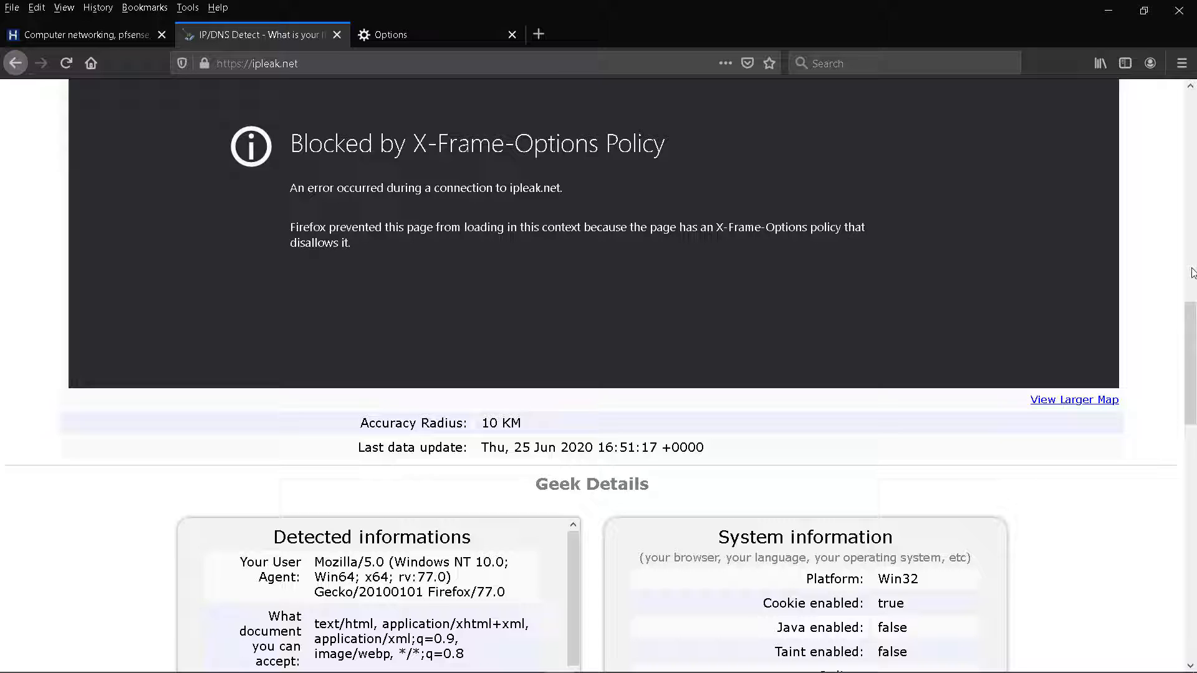
{"action": "scroll", "scroll_direction": "up", "scroll_amount": 3}
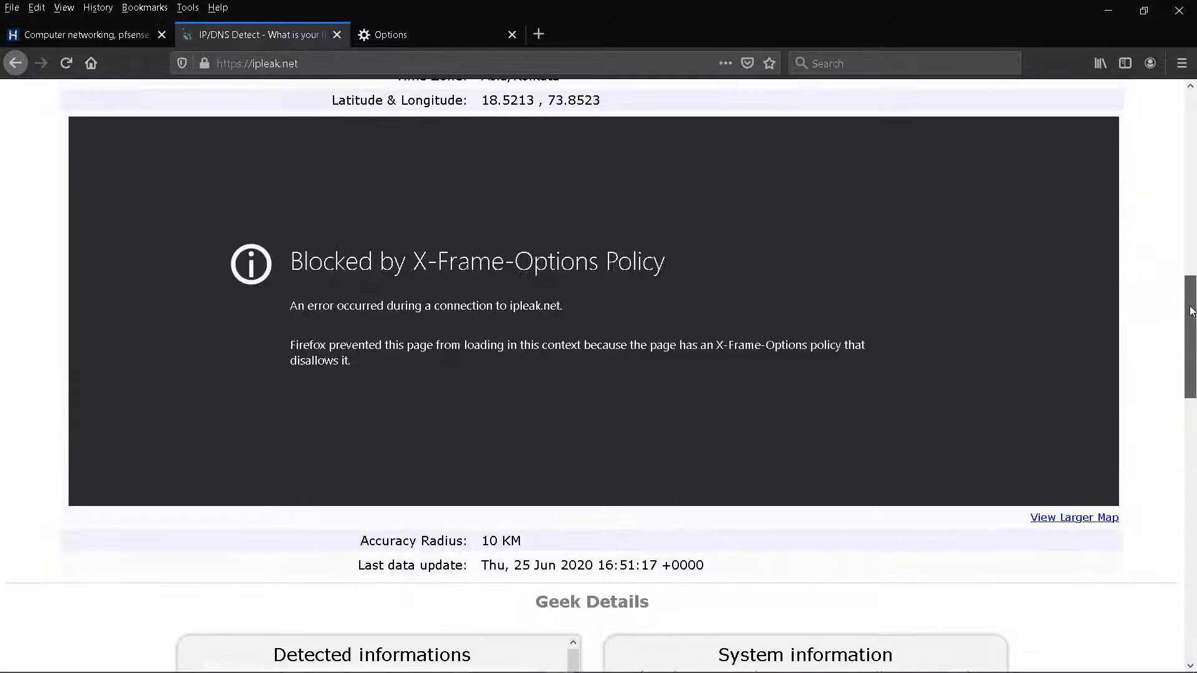
{"action": "scroll", "scroll_direction": "up", "scroll_amount": 3}
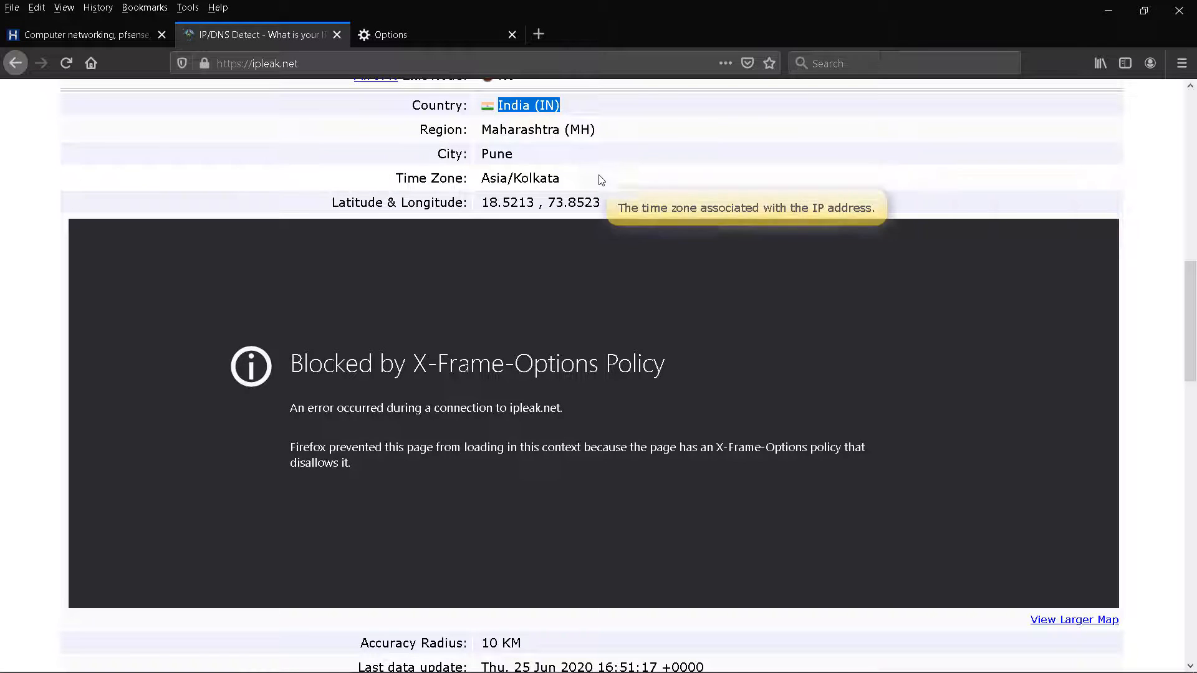
{"action": "mouse_move", "coordinate": [587, 197]}
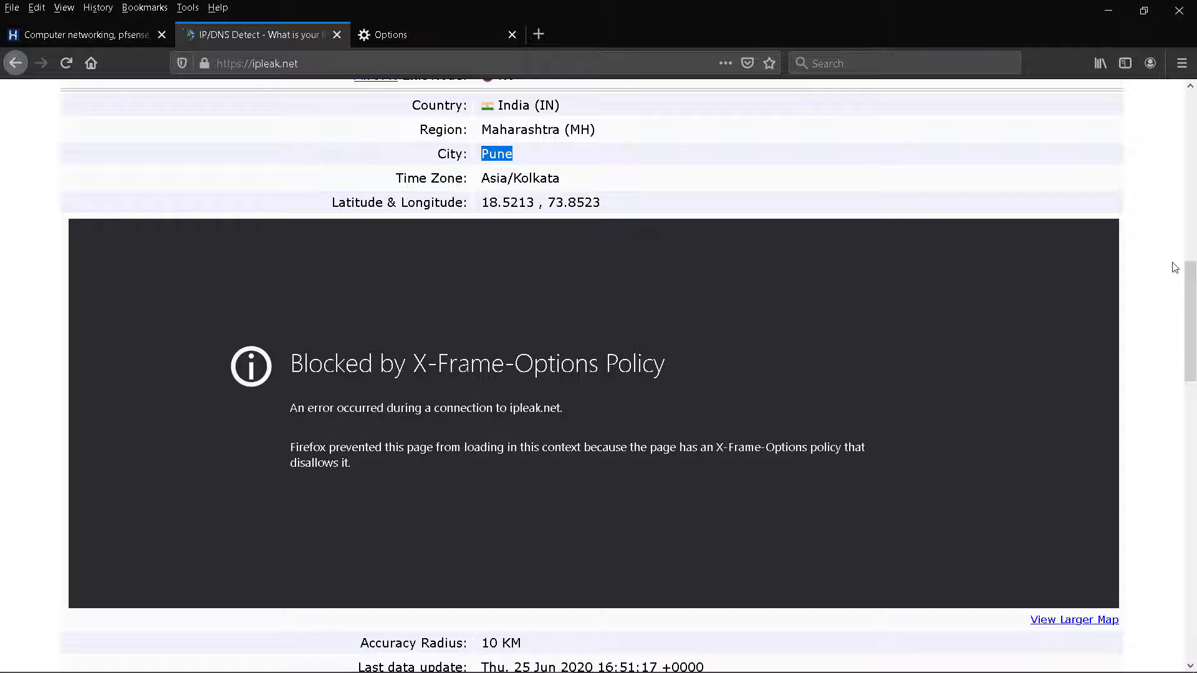
{"action": "left_click", "coordinate": [65, 63]}
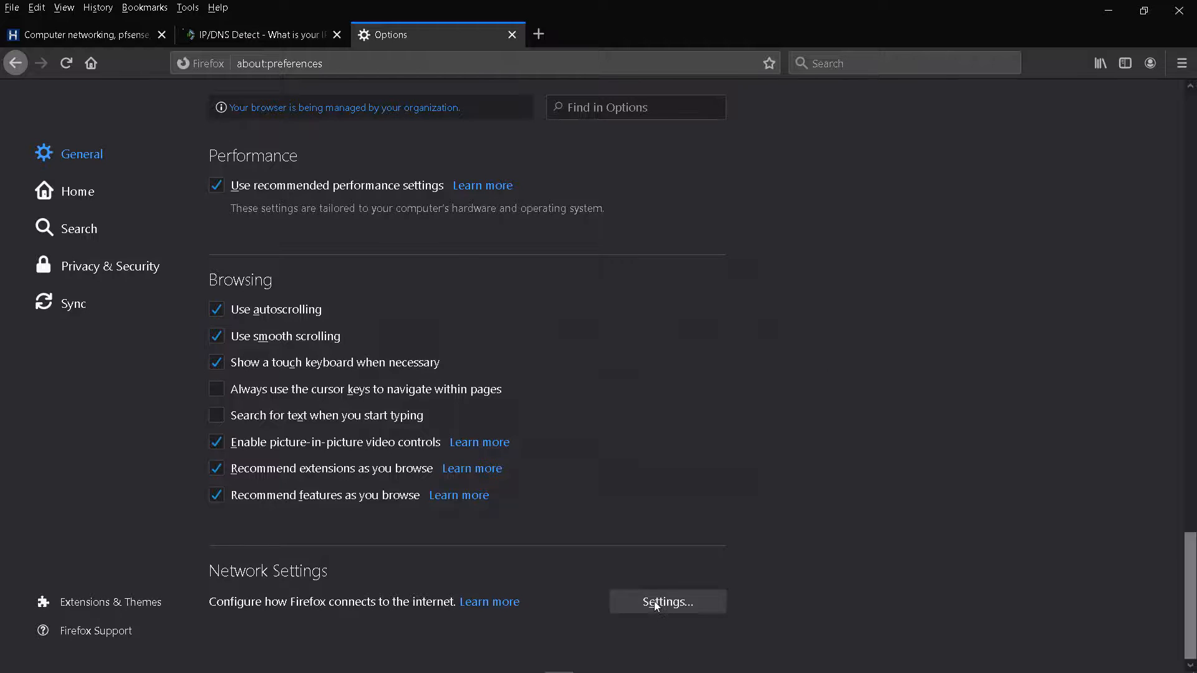
Switch the connection to No proxy, save, and close the Options tab
{"action": "left_click", "coordinate": [667, 601]}
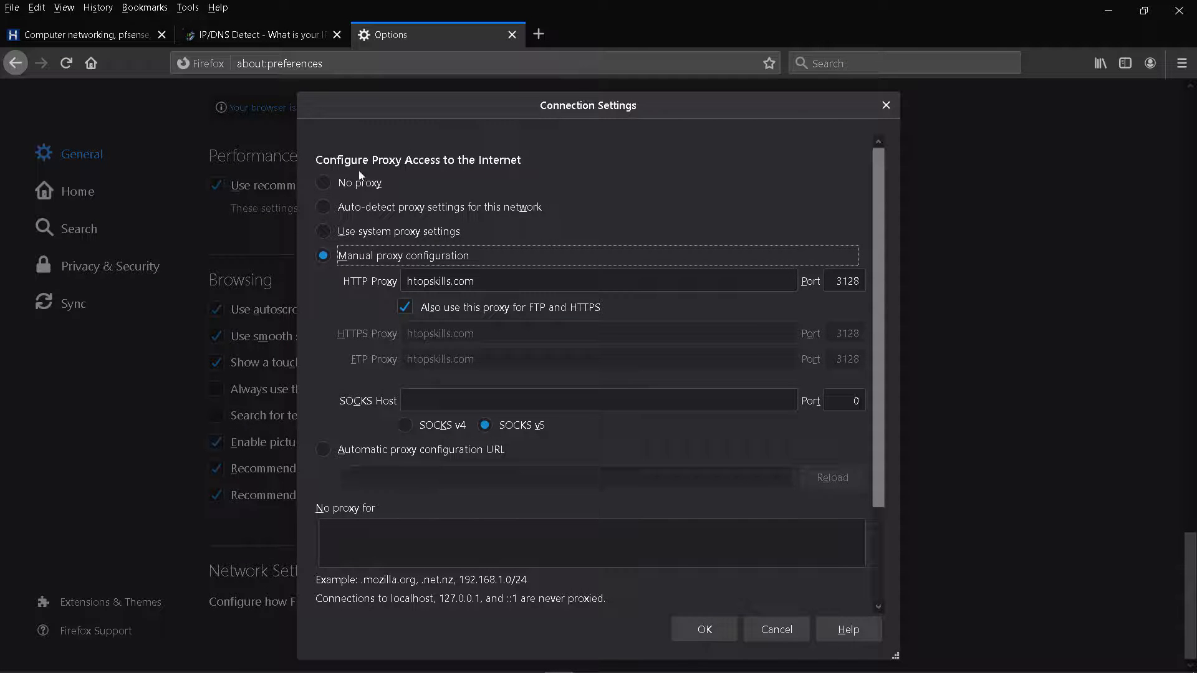
{"action": "left_click", "coordinate": [322, 183]}
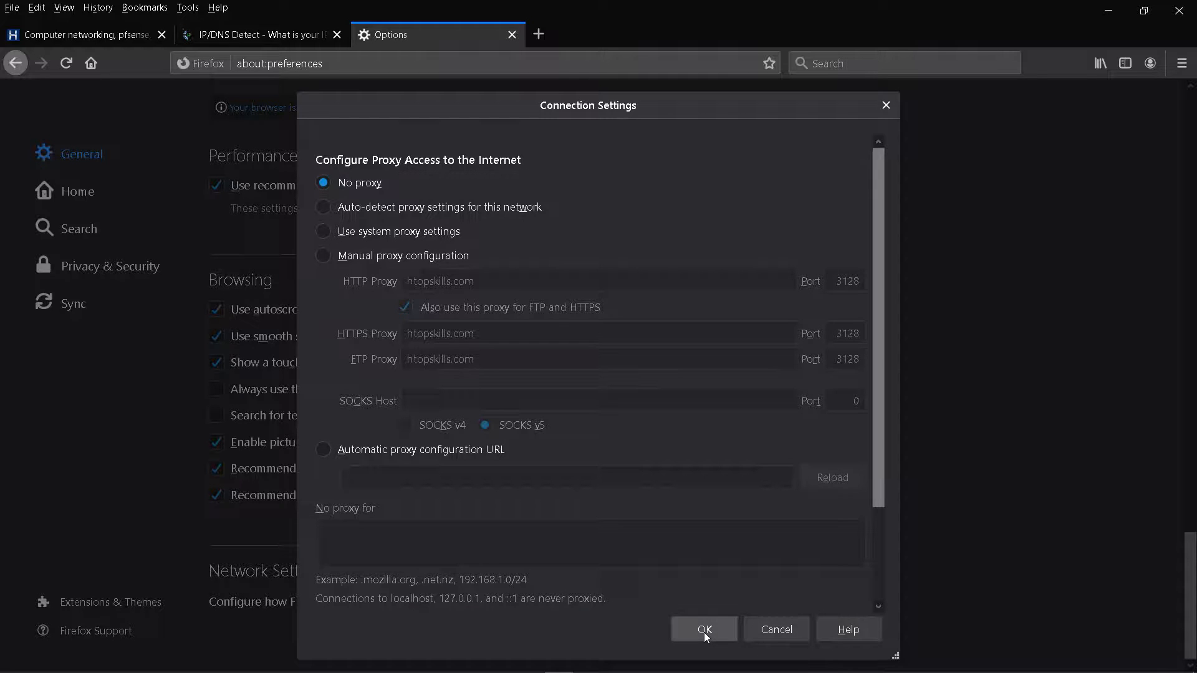
{"action": "left_click", "coordinate": [704, 629]}
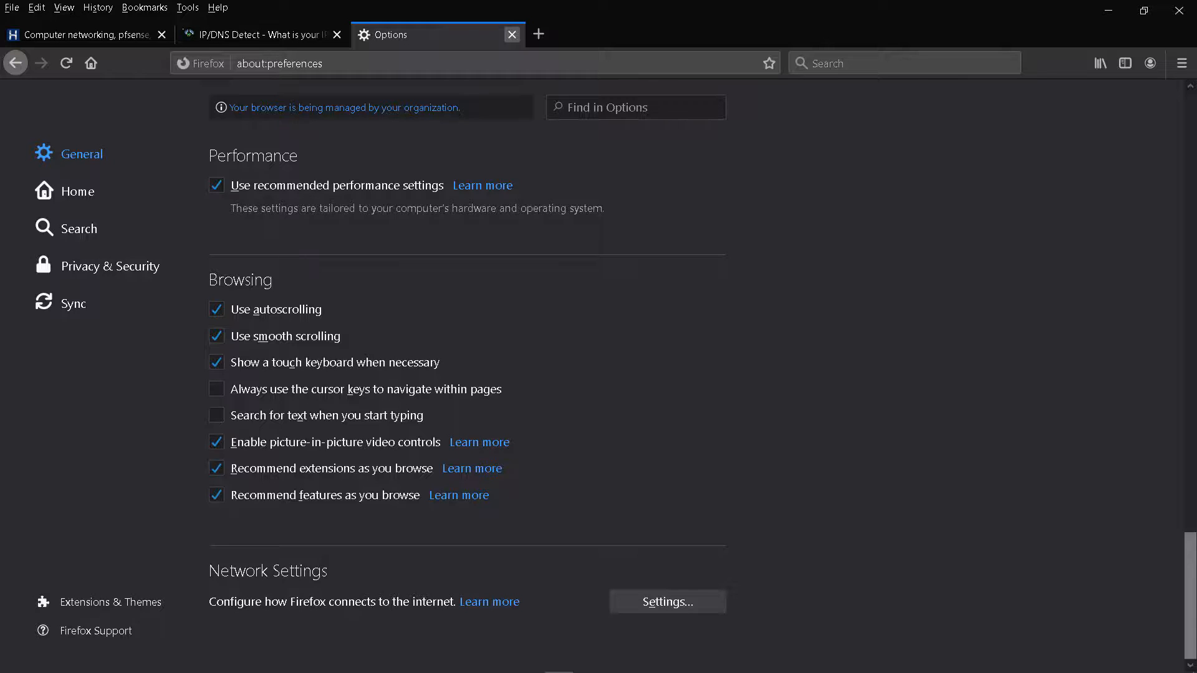
{"action": "left_click", "coordinate": [512, 35]}
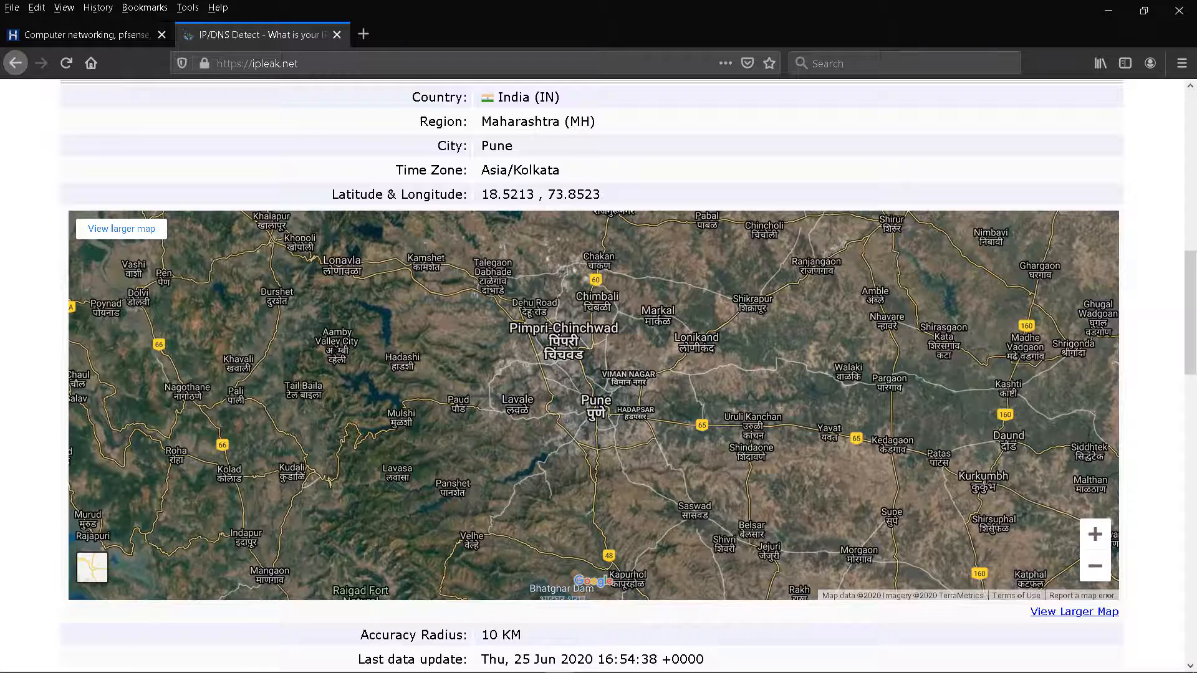
Reload ipleak.net to review the Pune, India location and map
{"action": "left_click", "coordinate": [65, 62]}
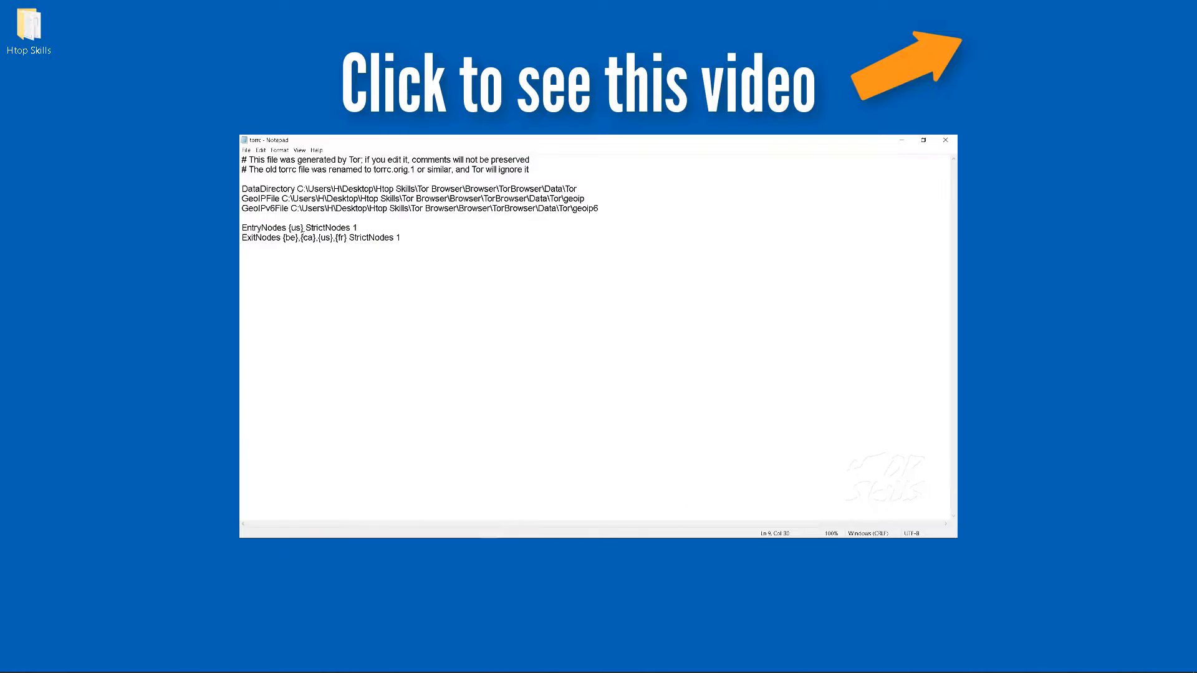
{"action": "double_click", "coordinate": [325, 238]}
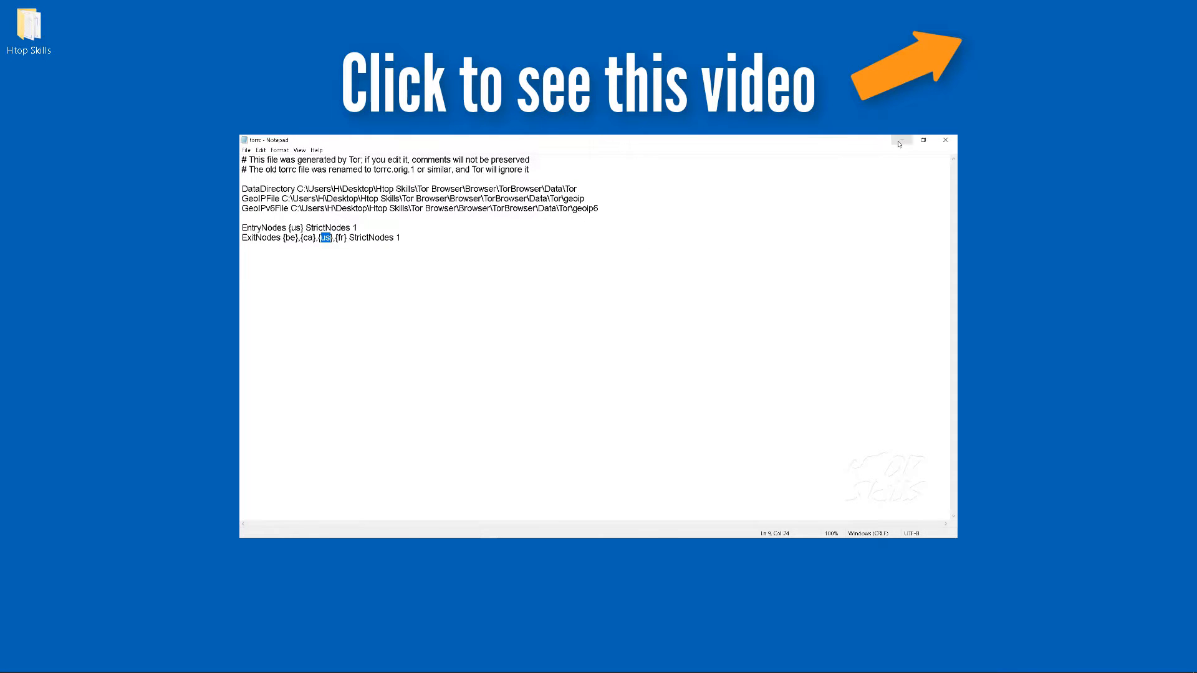